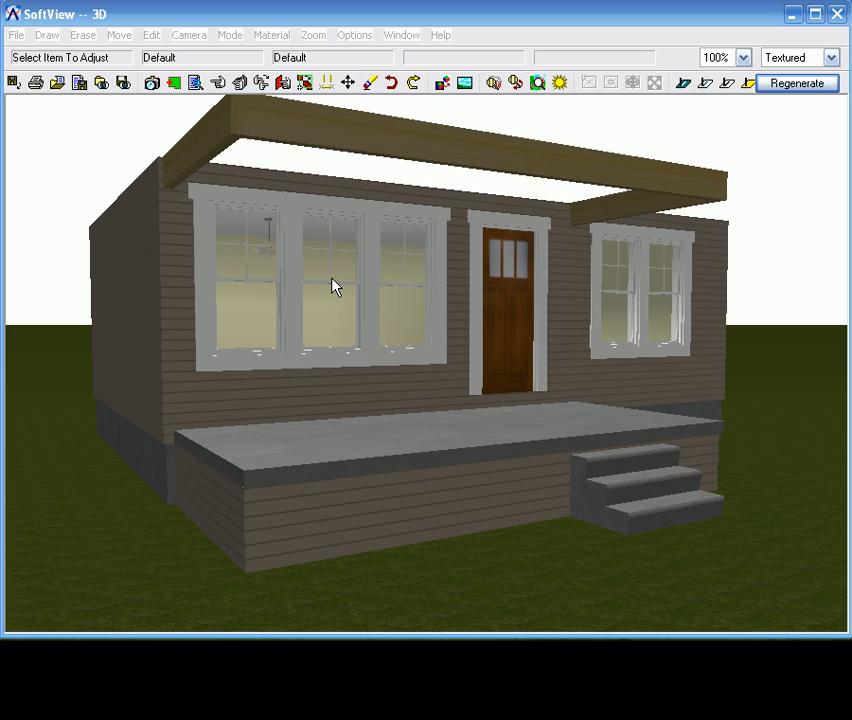
{"action": "mouse_move", "coordinate": [176, 296]}
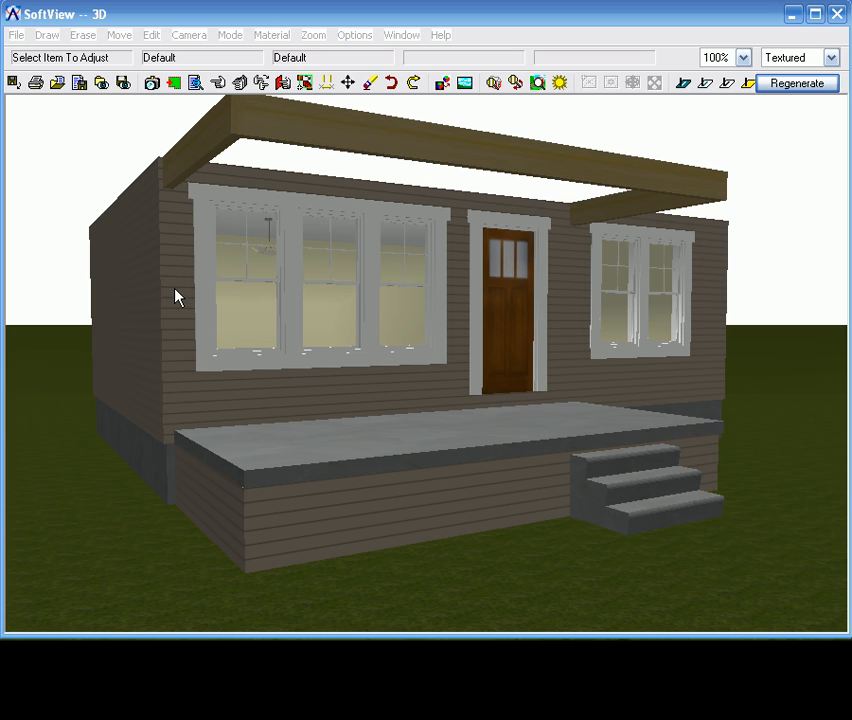
{"action": "mouse_move", "coordinate": [156, 452]}
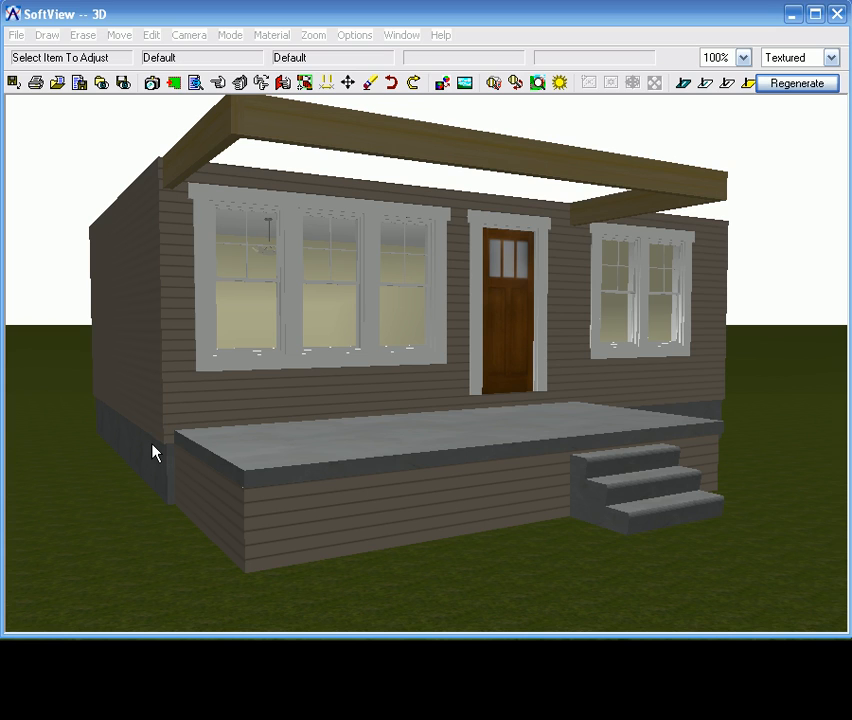
{"action": "mouse_move", "coordinate": [358, 522]}
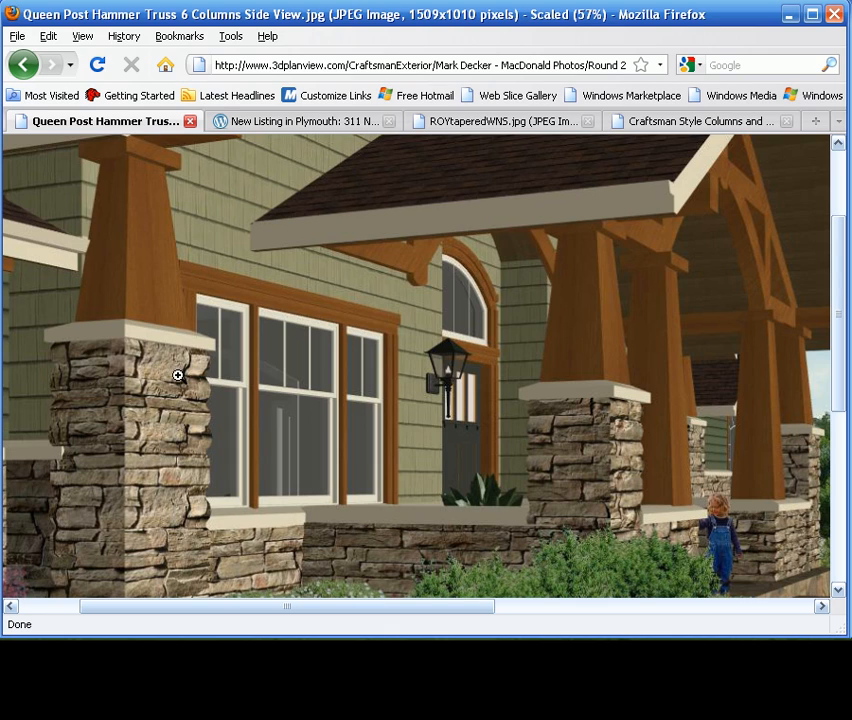
{"action": "mouse_move", "coordinate": [172, 430]}
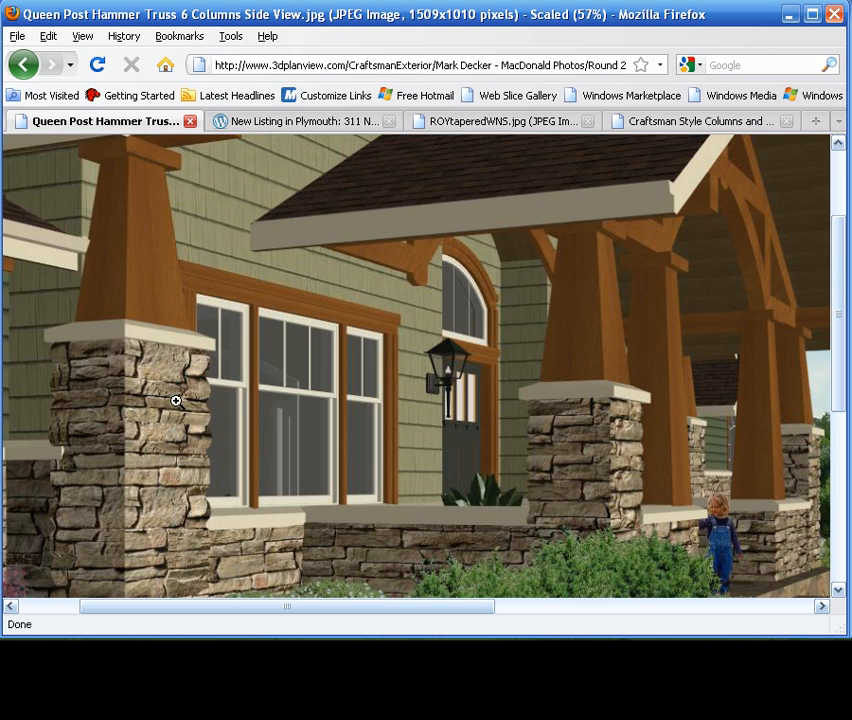
{"action": "mouse_move", "coordinate": [164, 412]}
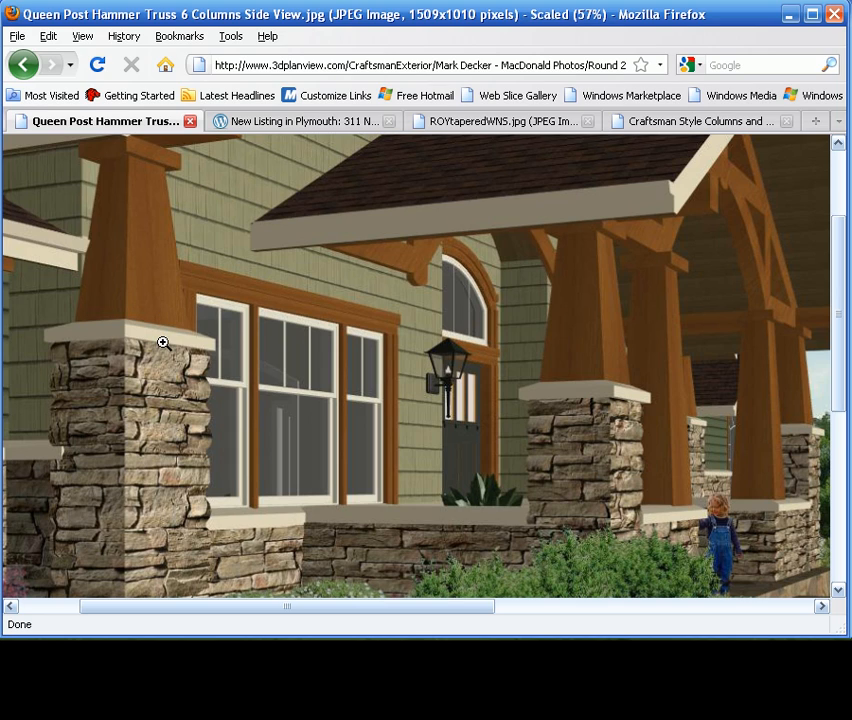
{"action": "mouse_move", "coordinate": [162, 278]}
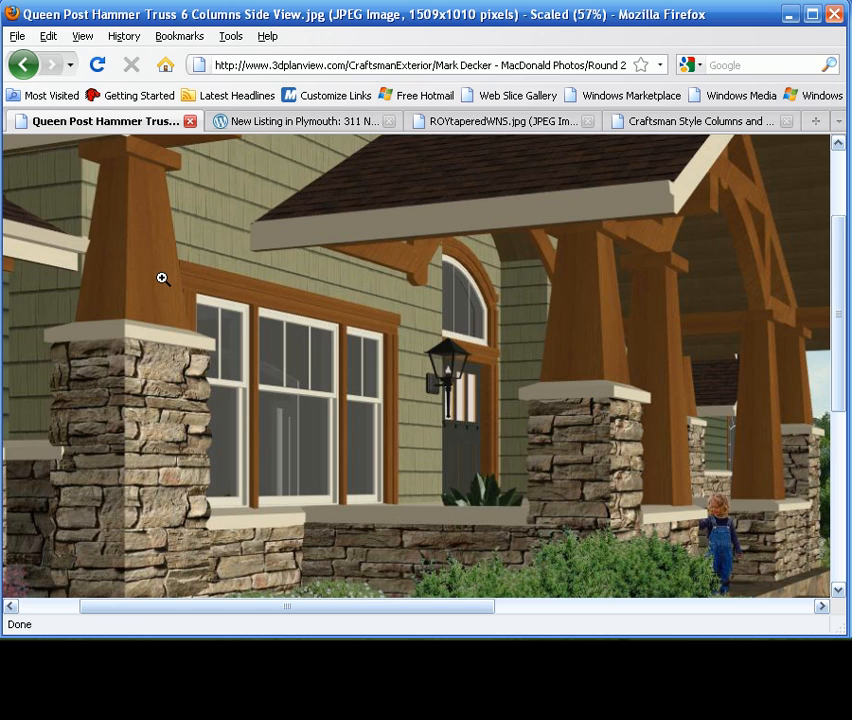
Browse the Craftsman style columns post and the tapered white columns photo for reference
{"action": "left_click", "coordinate": [700, 122]}
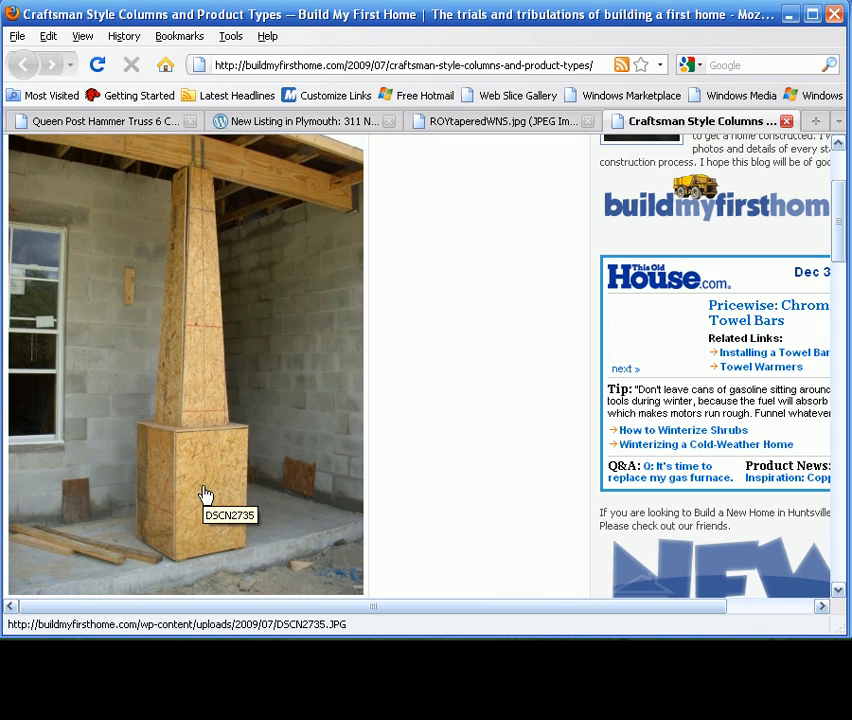
{"action": "mouse_move", "coordinate": [174, 512]}
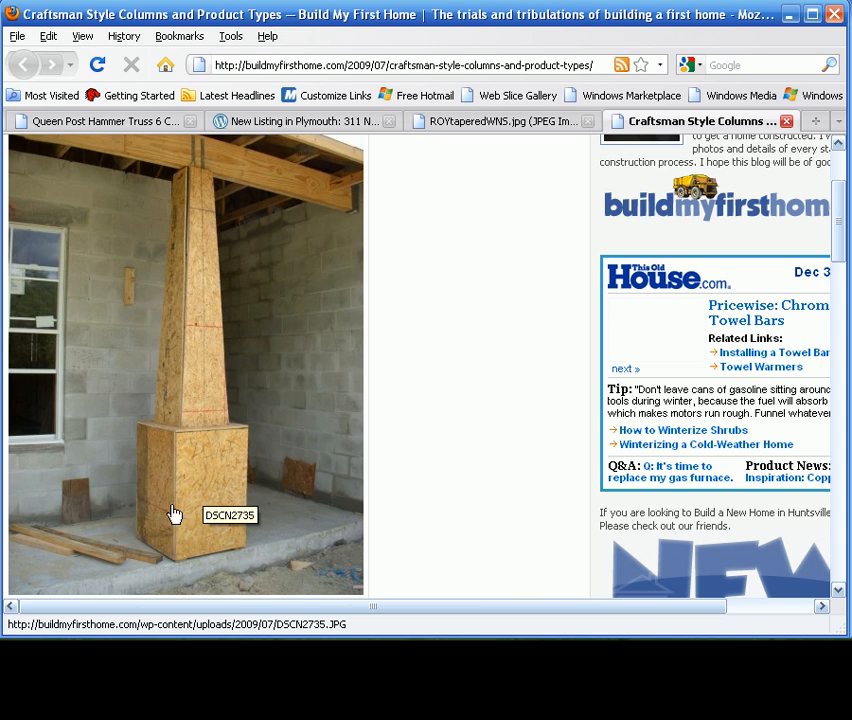
{"action": "mouse_move", "coordinate": [174, 436]}
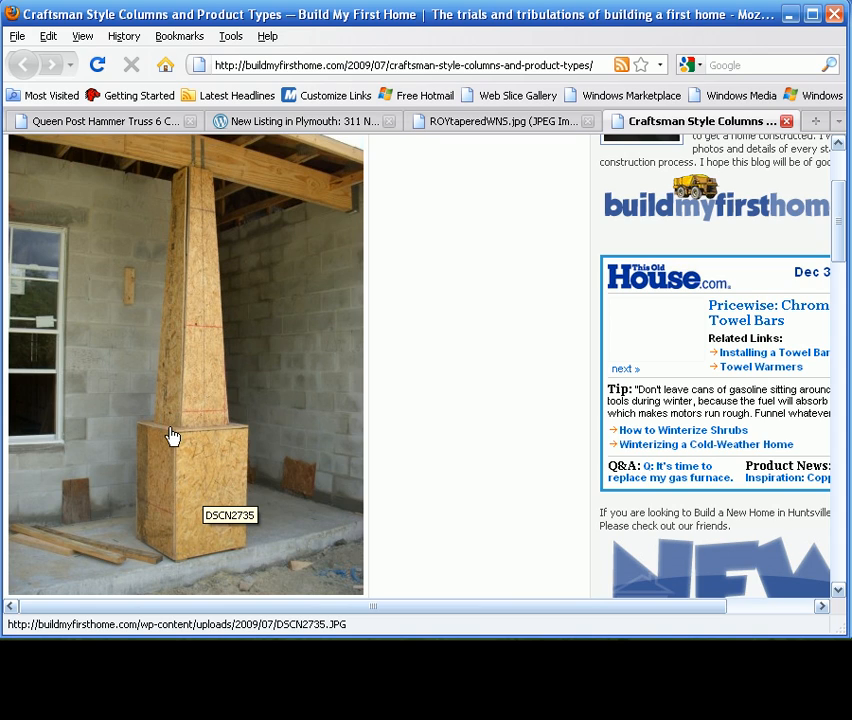
{"action": "mouse_move", "coordinate": [212, 348]}
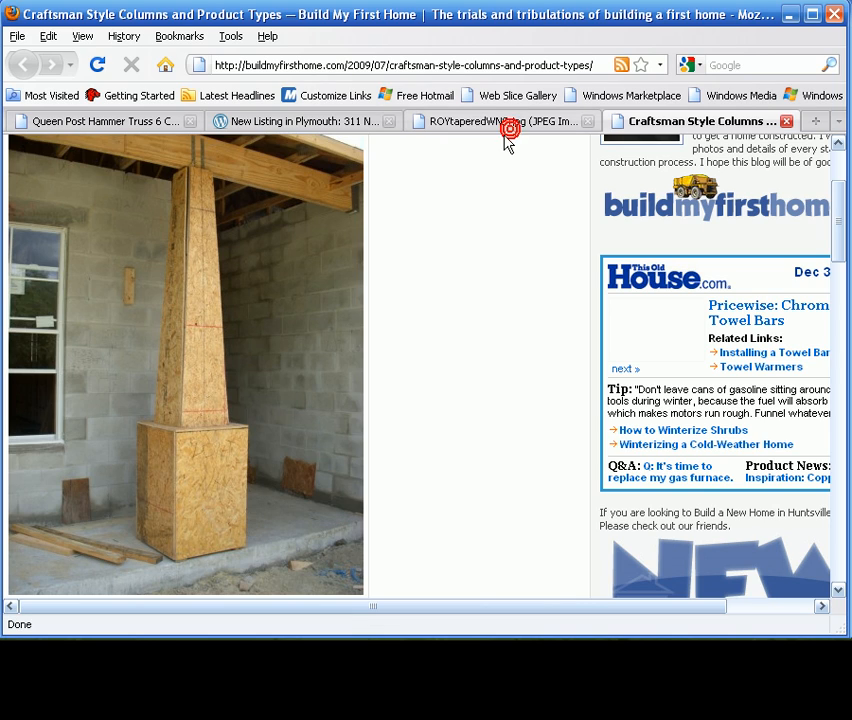
{"action": "left_click", "coordinate": [500, 122]}
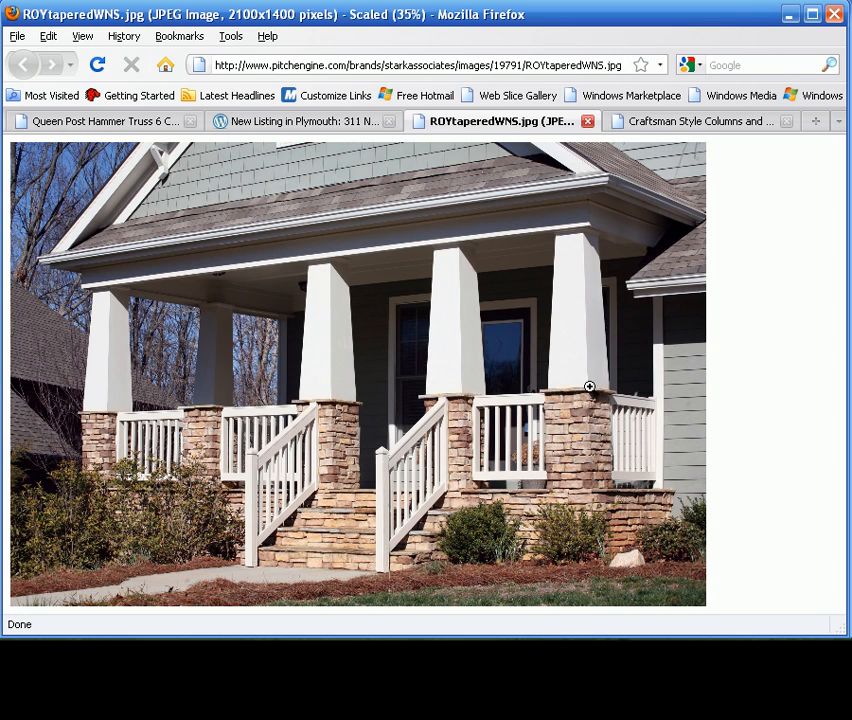
{"action": "mouse_move", "coordinate": [580, 388]}
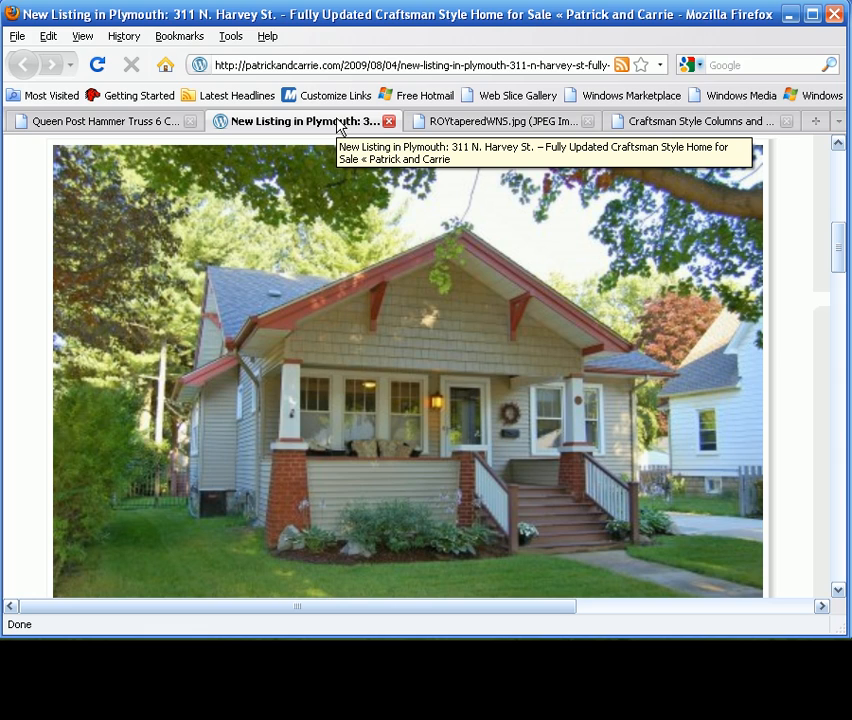
{"action": "mouse_move", "coordinate": [290, 460]}
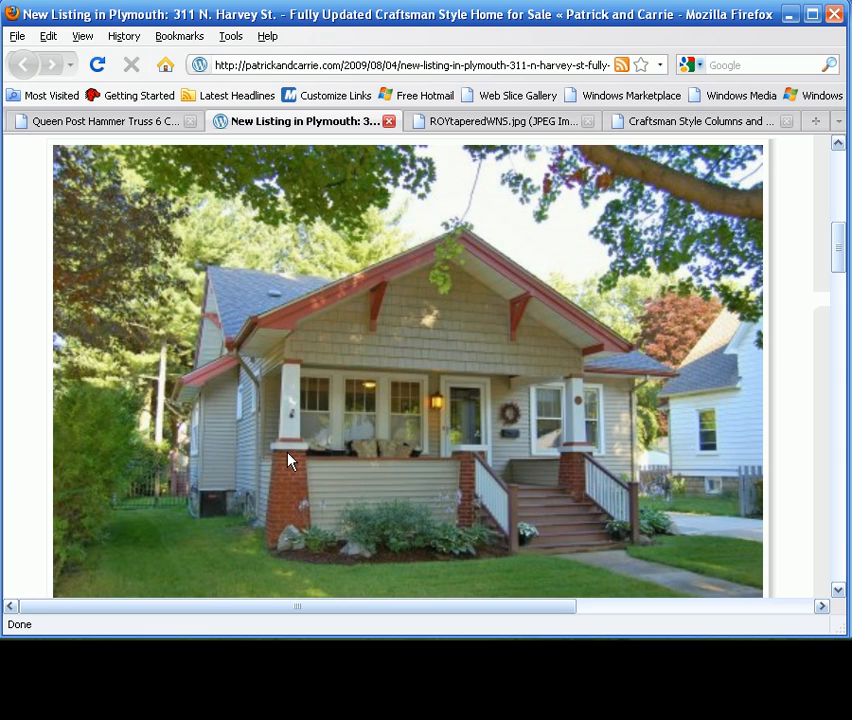
{"action": "mouse_move", "coordinate": [290, 468]}
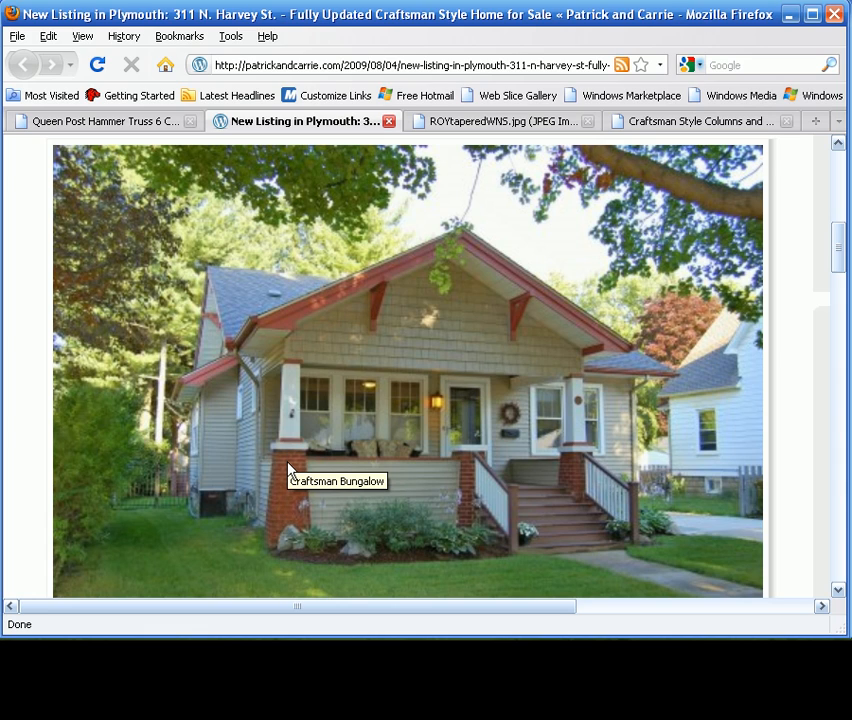
{"action": "mouse_move", "coordinate": [520, 492]}
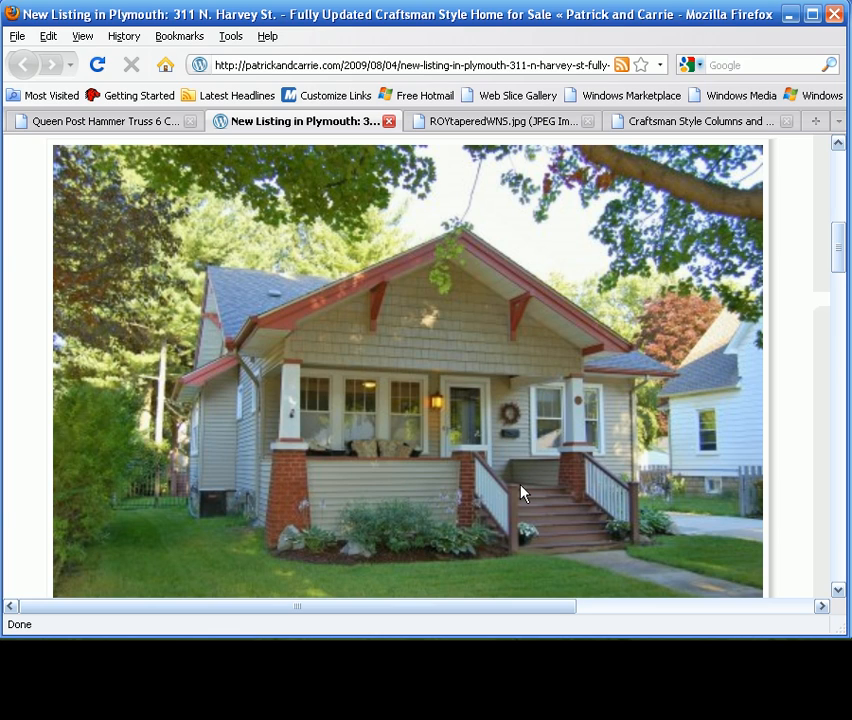
{"action": "mouse_move", "coordinate": [466, 486]}
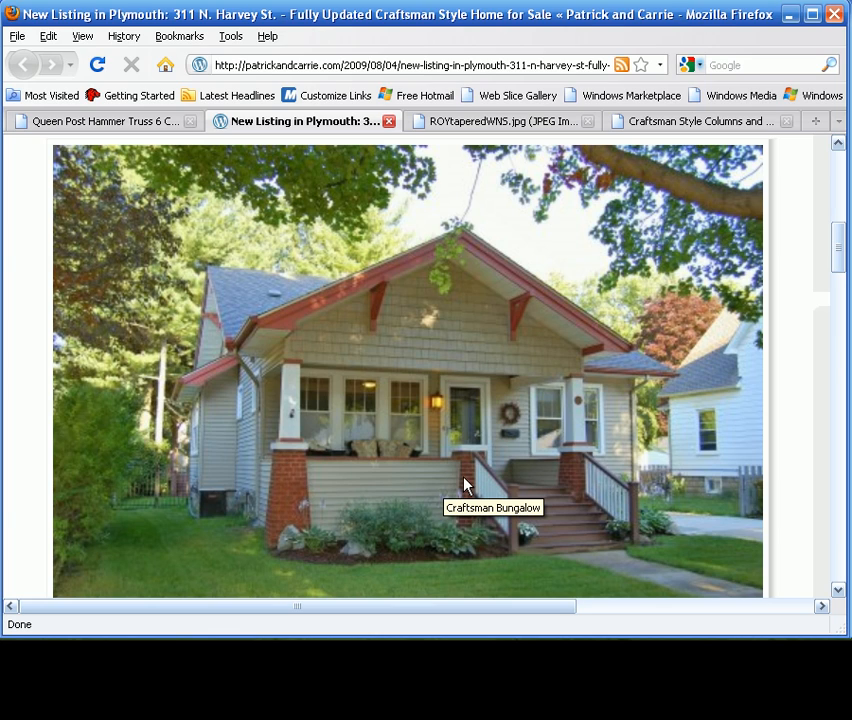
{"action": "mouse_move", "coordinate": [300, 486]}
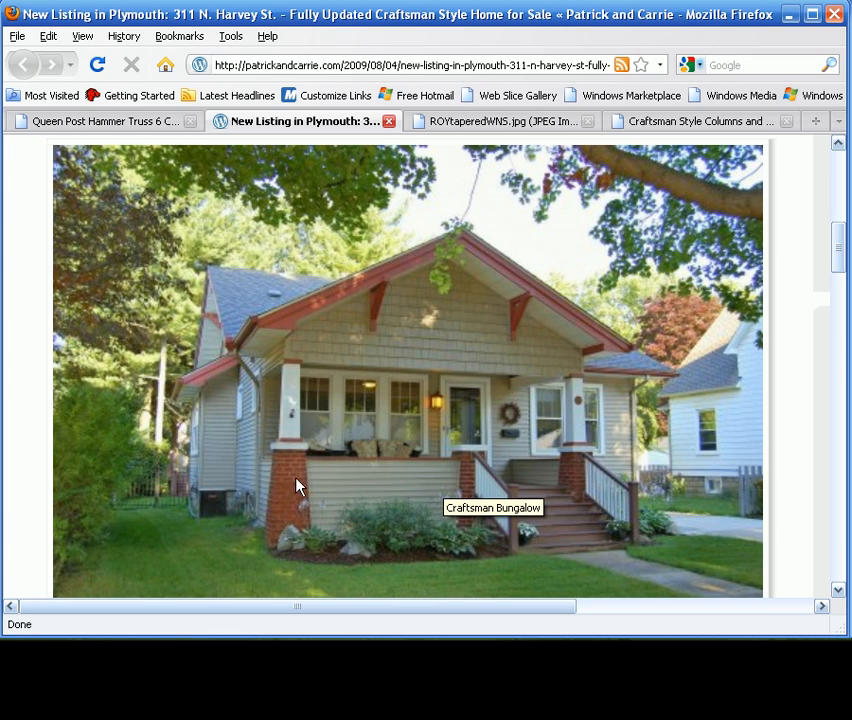
{"action": "mouse_move", "coordinate": [484, 470]}
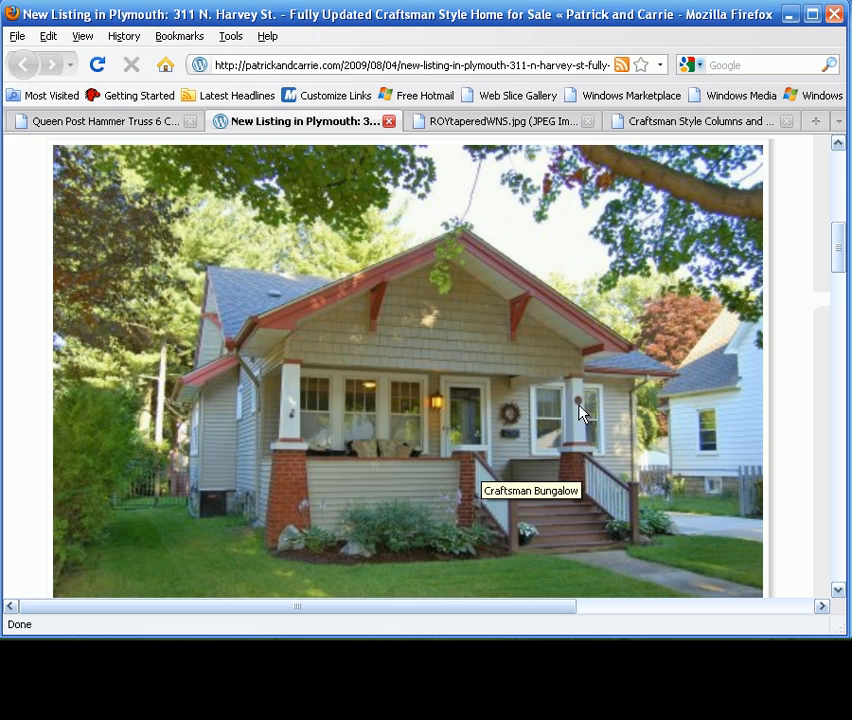
{"action": "mouse_move", "coordinate": [292, 488]}
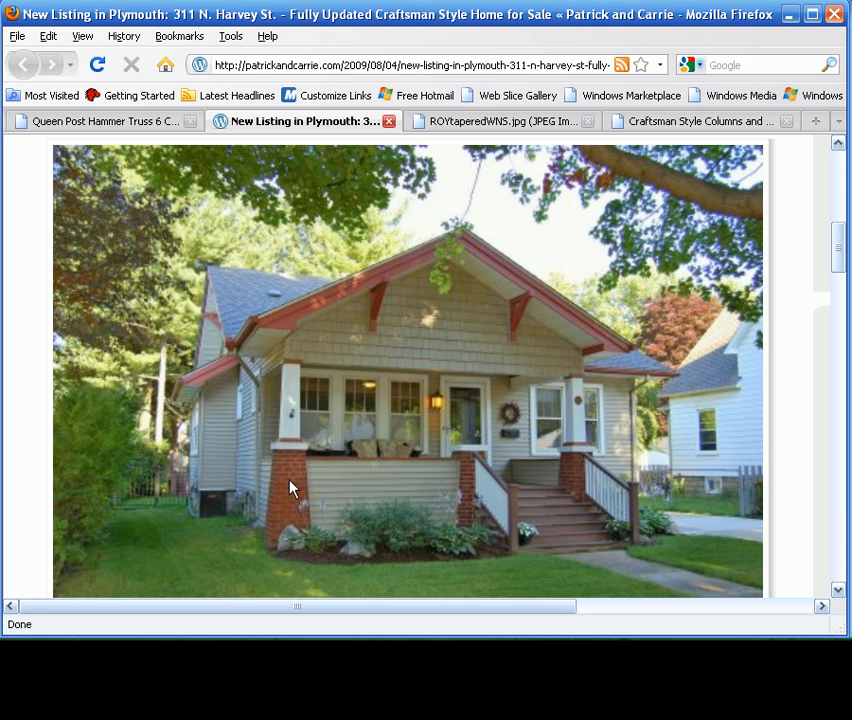
{"action": "mouse_move", "coordinate": [320, 468]}
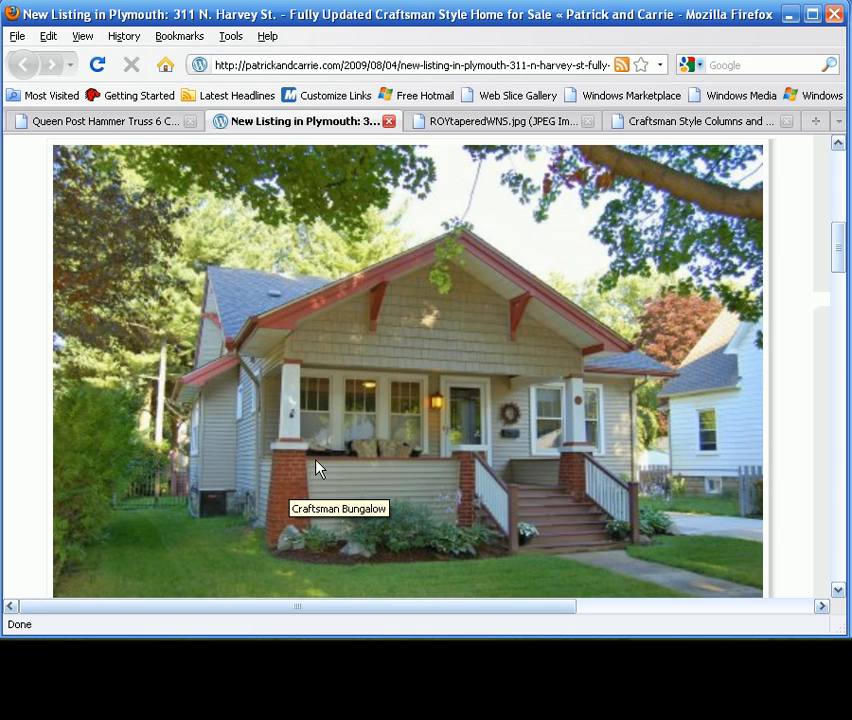
{"action": "mouse_move", "coordinate": [296, 490]}
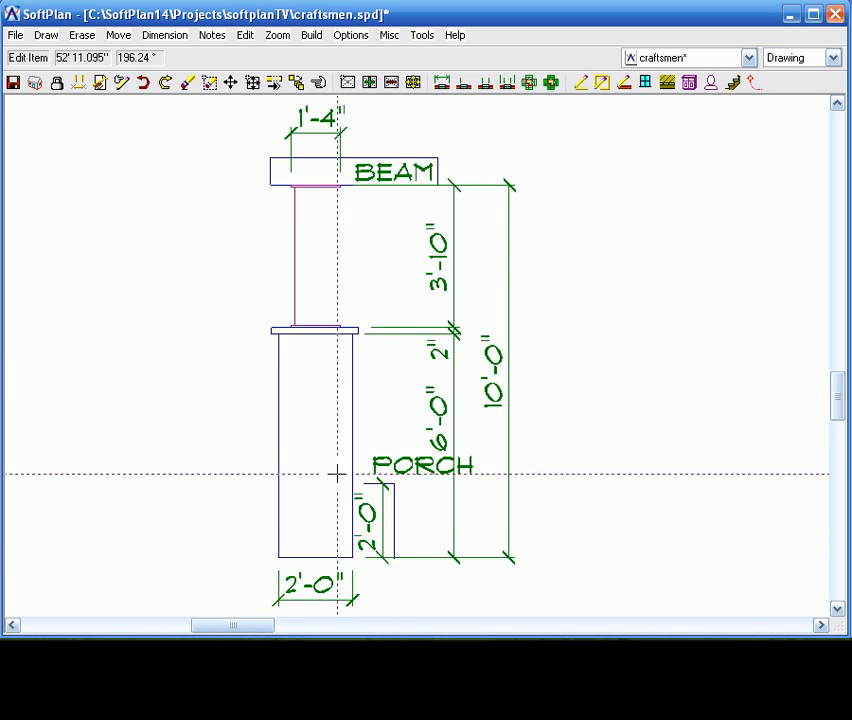
{"action": "mouse_move", "coordinate": [410, 482]}
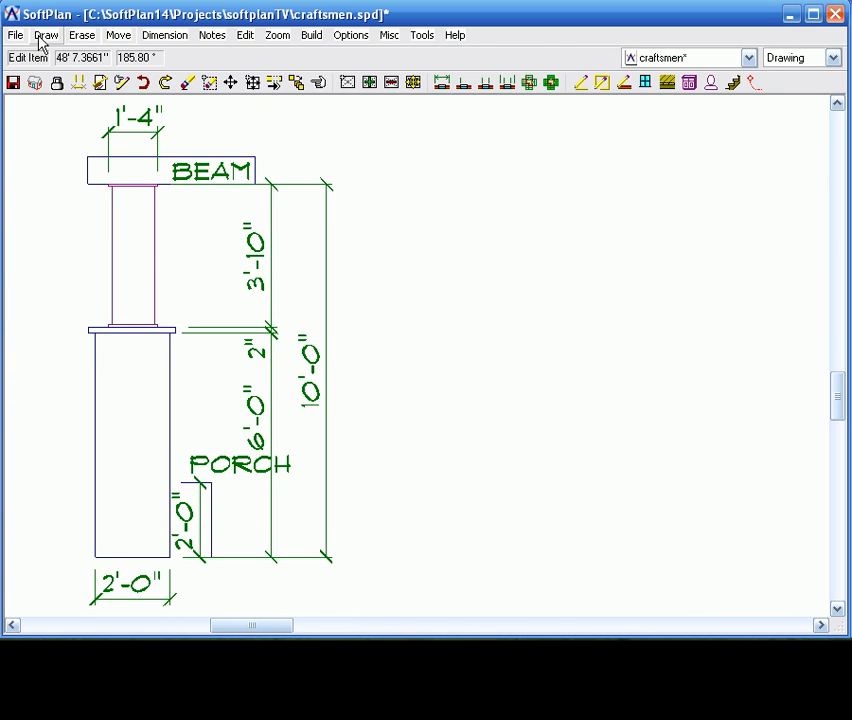
Draw a square cube solid in group Solid 1 beside the column elevation
{"action": "left_click", "coordinate": [46, 36]}
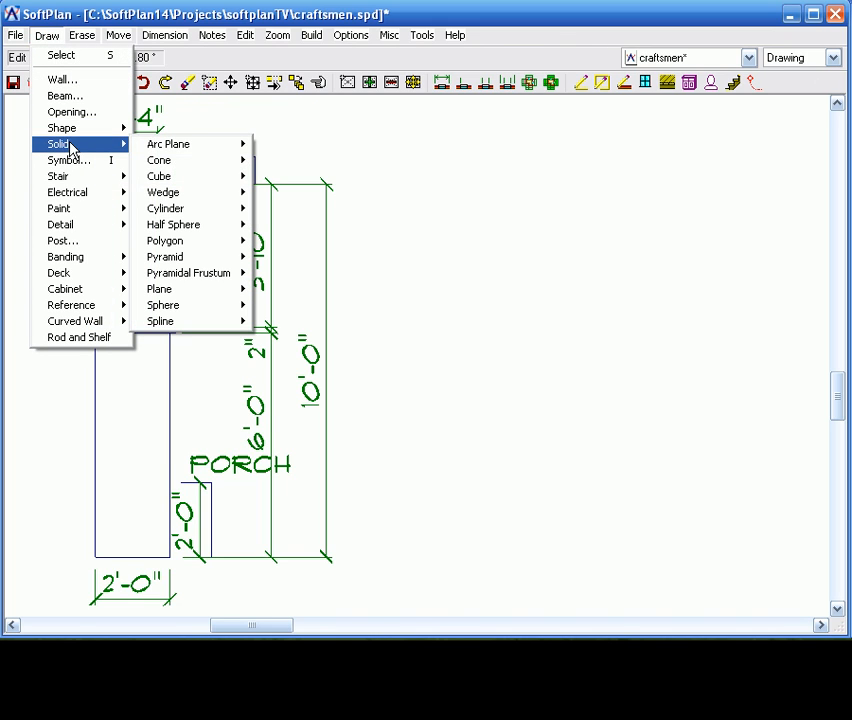
{"action": "mouse_move", "coordinate": [158, 176]}
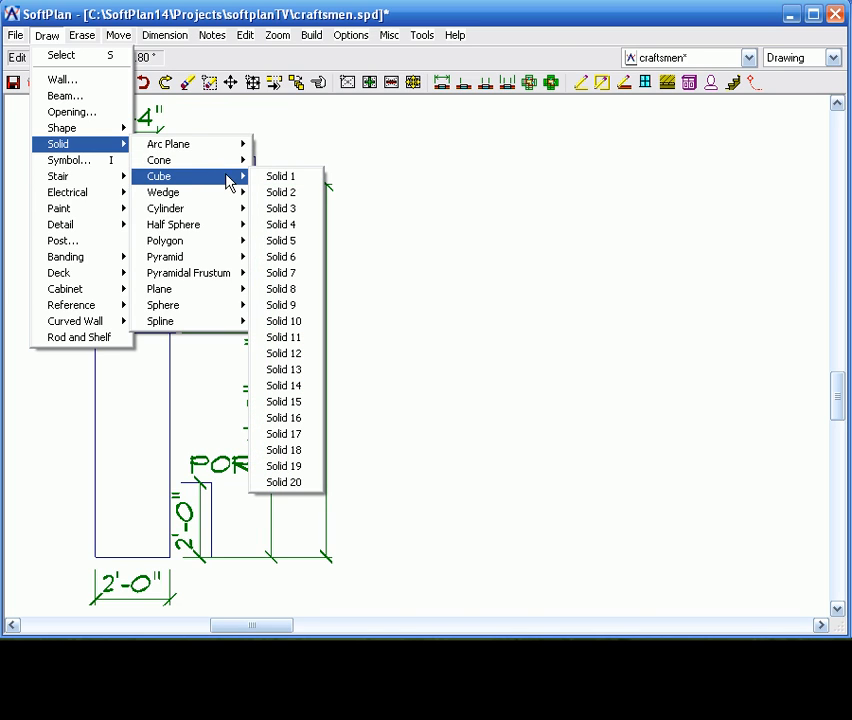
{"action": "mouse_move", "coordinate": [284, 176]}
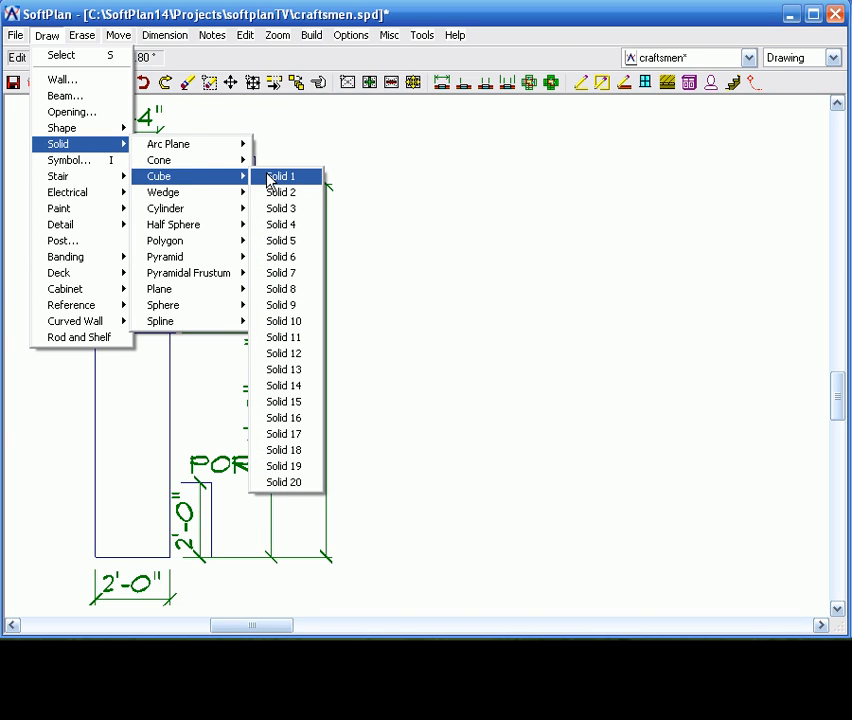
{"action": "left_click", "coordinate": [280, 176]}
{"action": "type", "text": "2"}
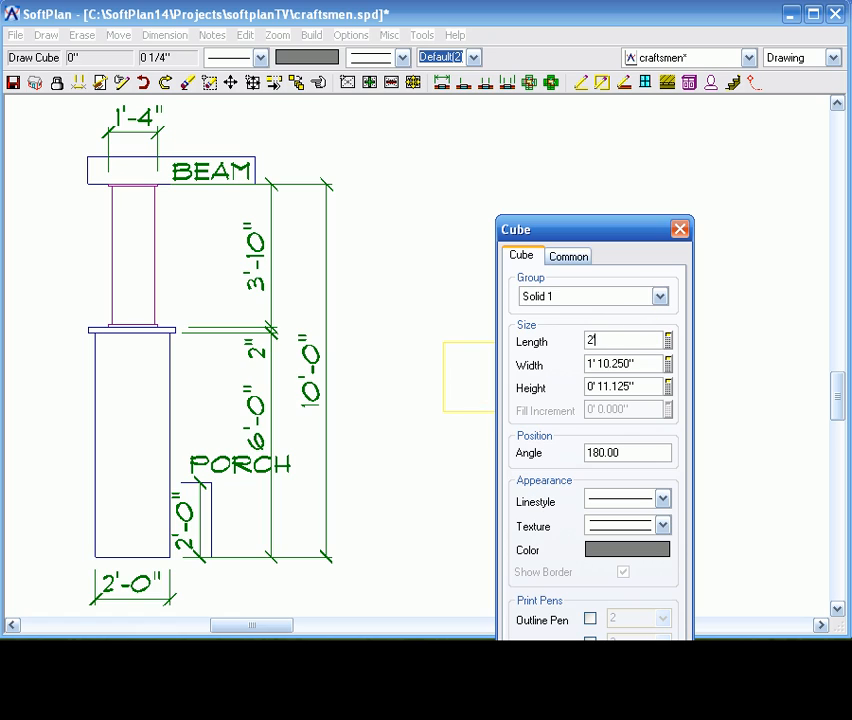
{"action": "left_click", "coordinate": [620, 364]}
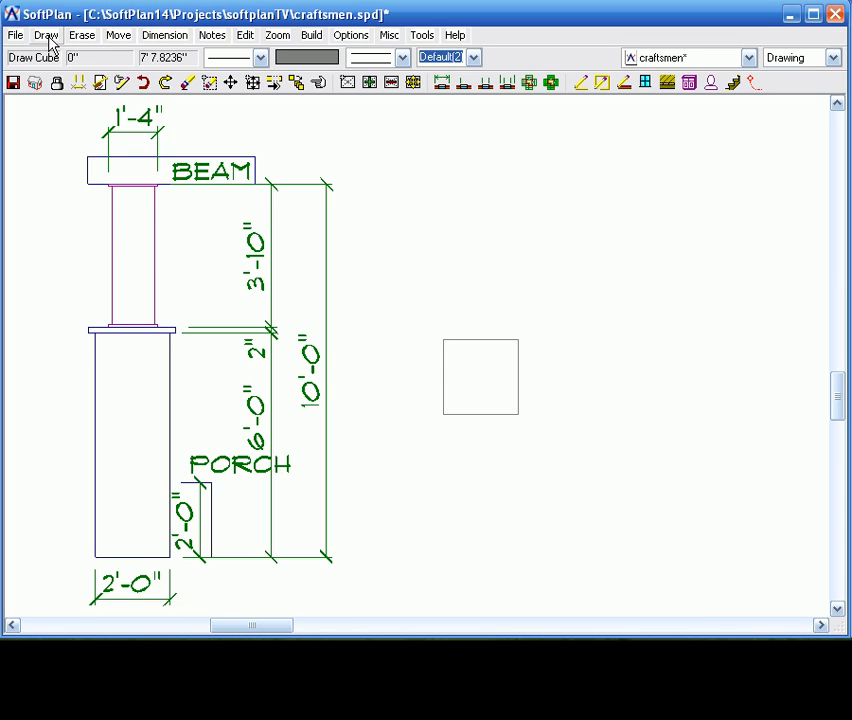
Draw a 2'0" pyramidal frustum solid to the right of the square base
{"action": "left_click", "coordinate": [46, 36]}
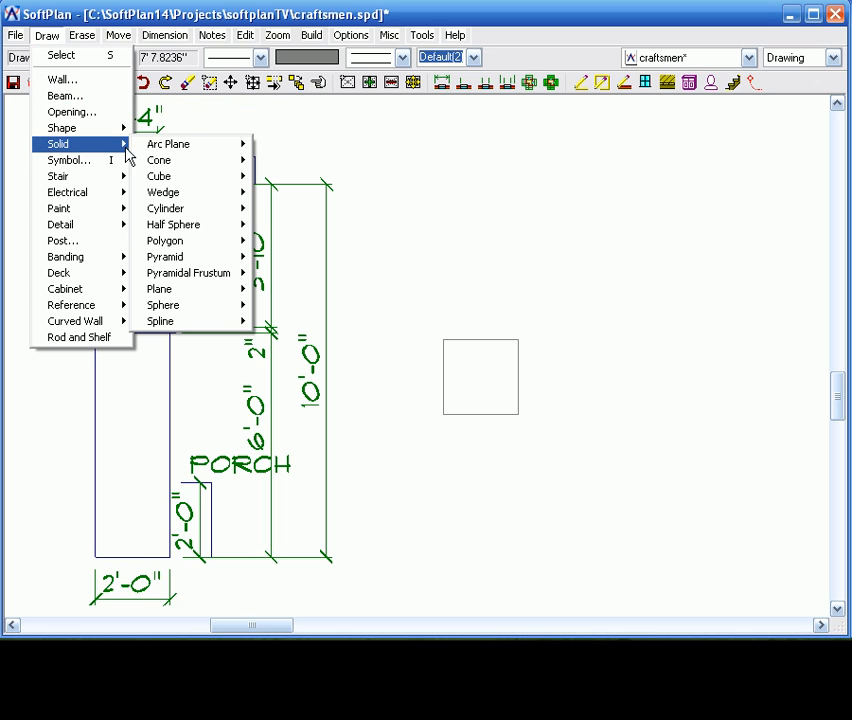
{"action": "mouse_move", "coordinate": [188, 272]}
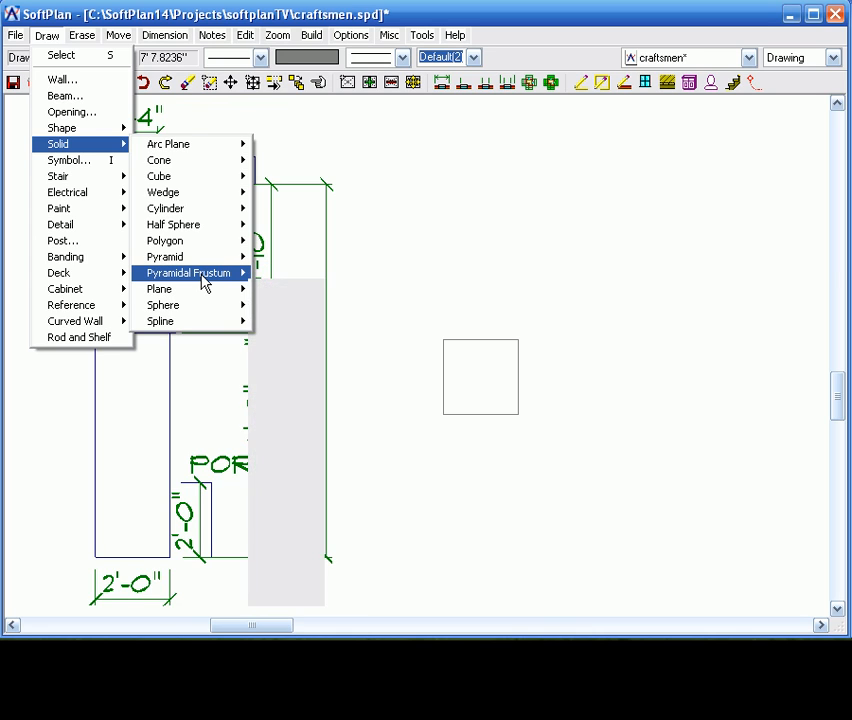
{"action": "mouse_move", "coordinate": [188, 272]}
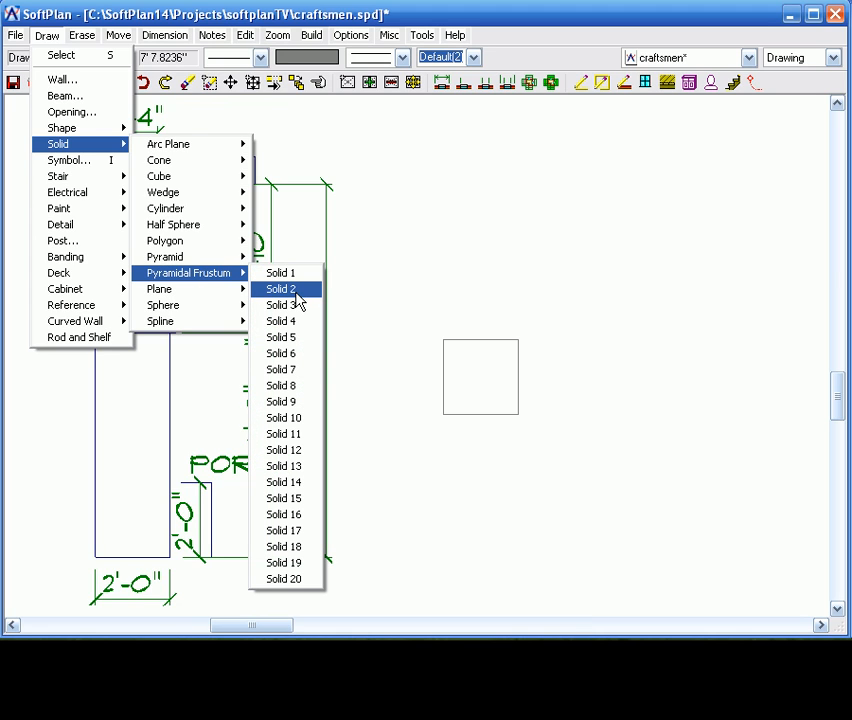
{"action": "left_click", "coordinate": [280, 288]}
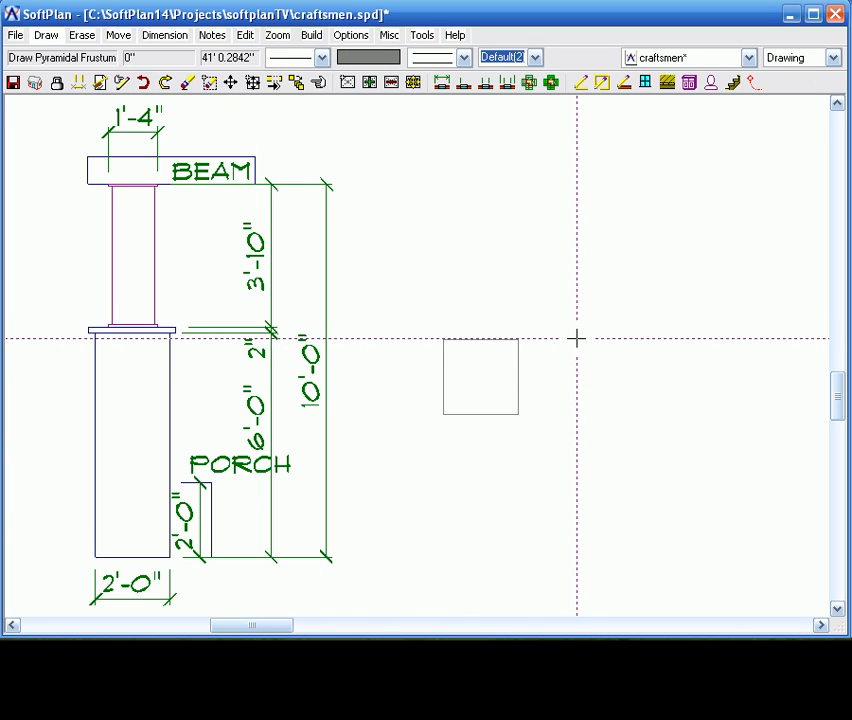
{"action": "left_click", "coordinate": [576, 340]}
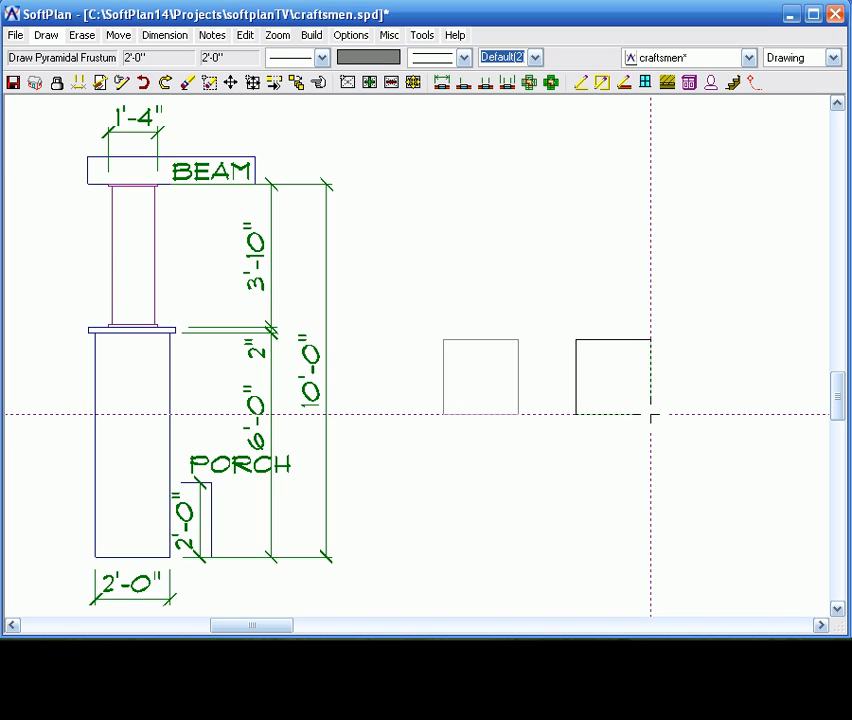
{"action": "left_click", "coordinate": [612, 376]}
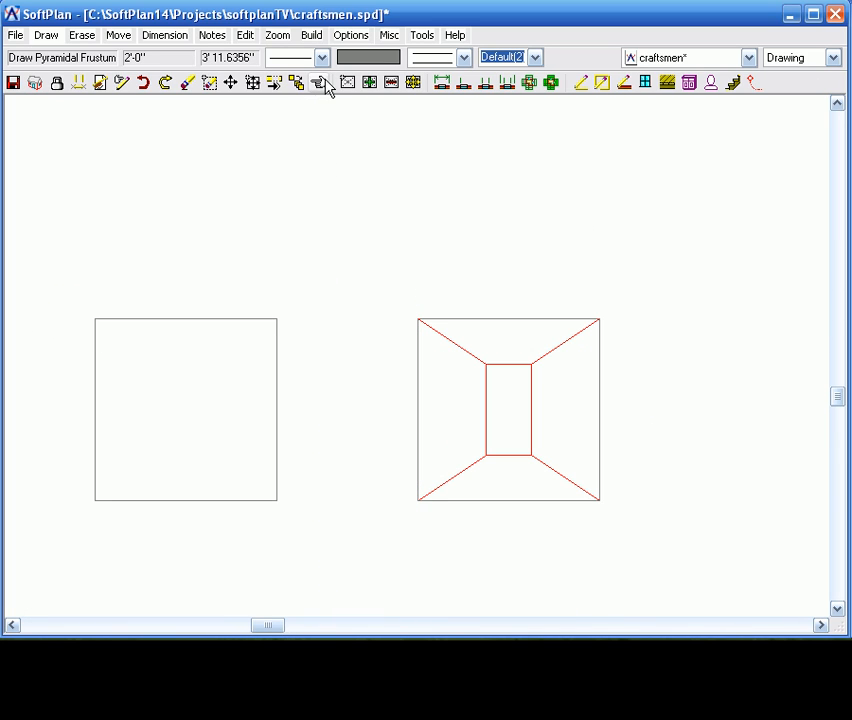
Edit the frustum so its Top Length is 1'6"
{"action": "left_click", "coordinate": [322, 82]}
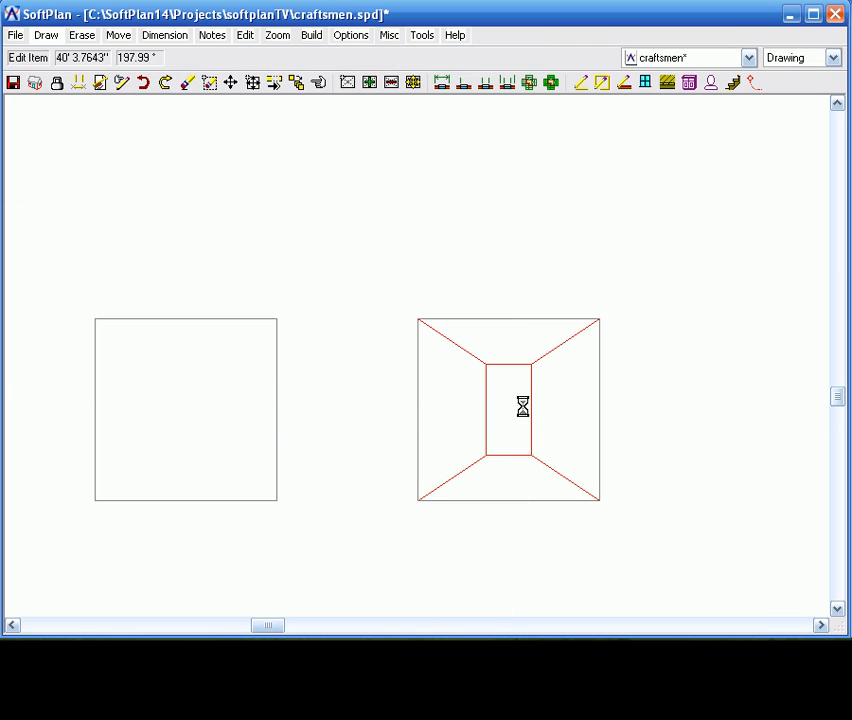
{"action": "double_click", "coordinate": [508, 408]}
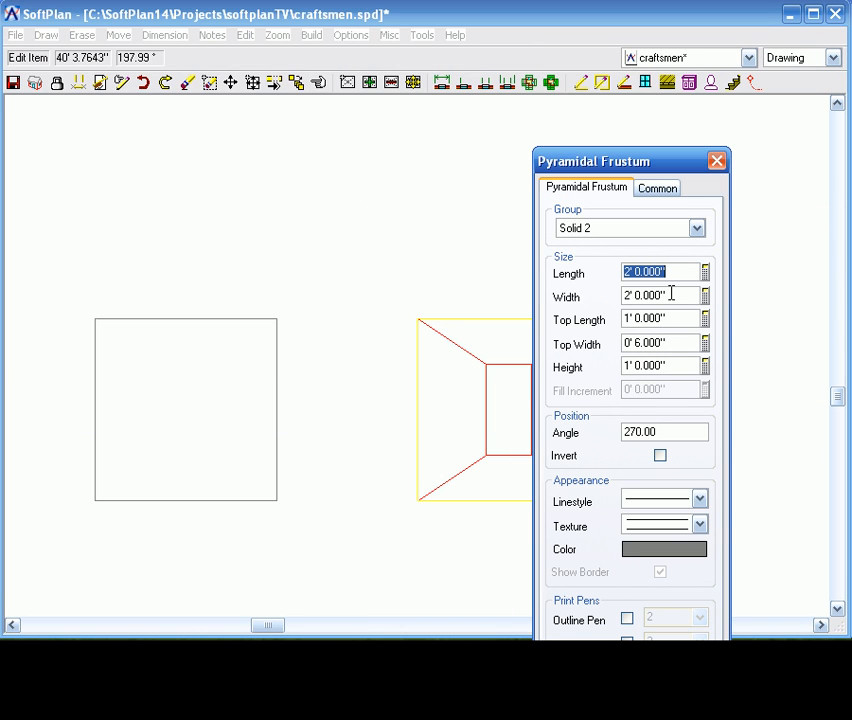
{"action": "left_click", "coordinate": [660, 318]}
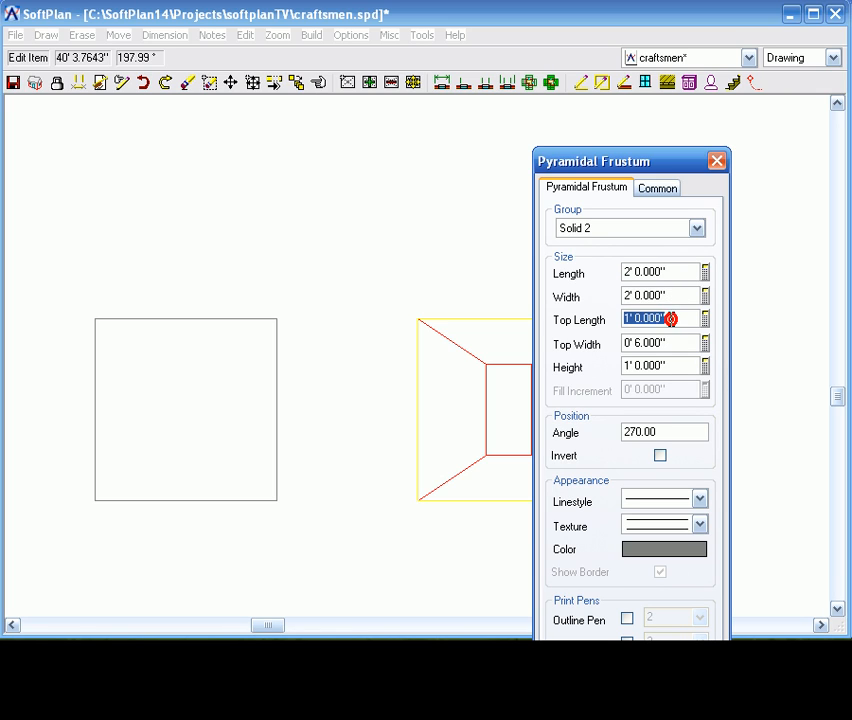
{"action": "type", "text": "11"}
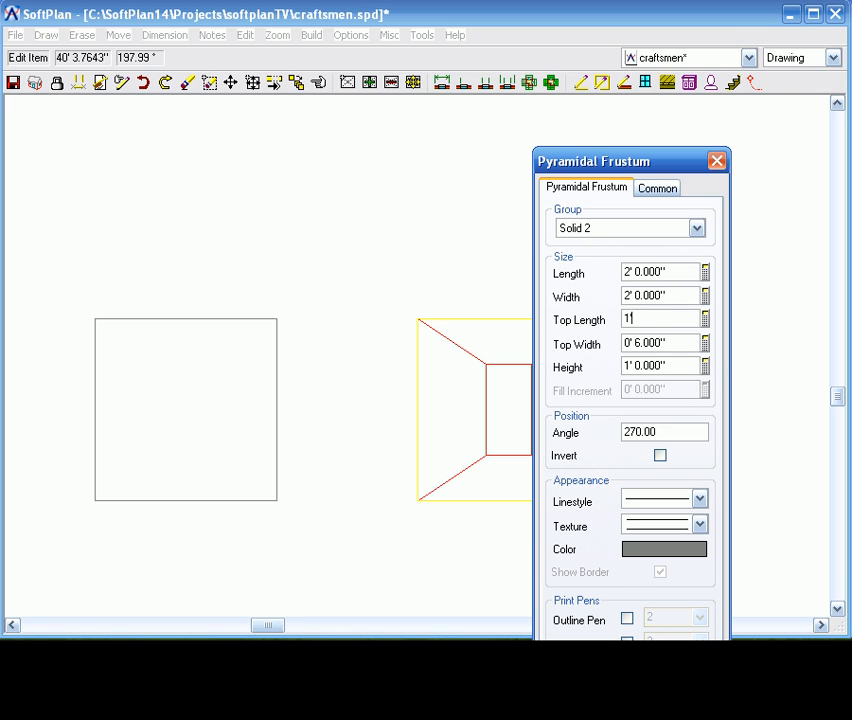
{"action": "type", "text": "1' 6.000\""}
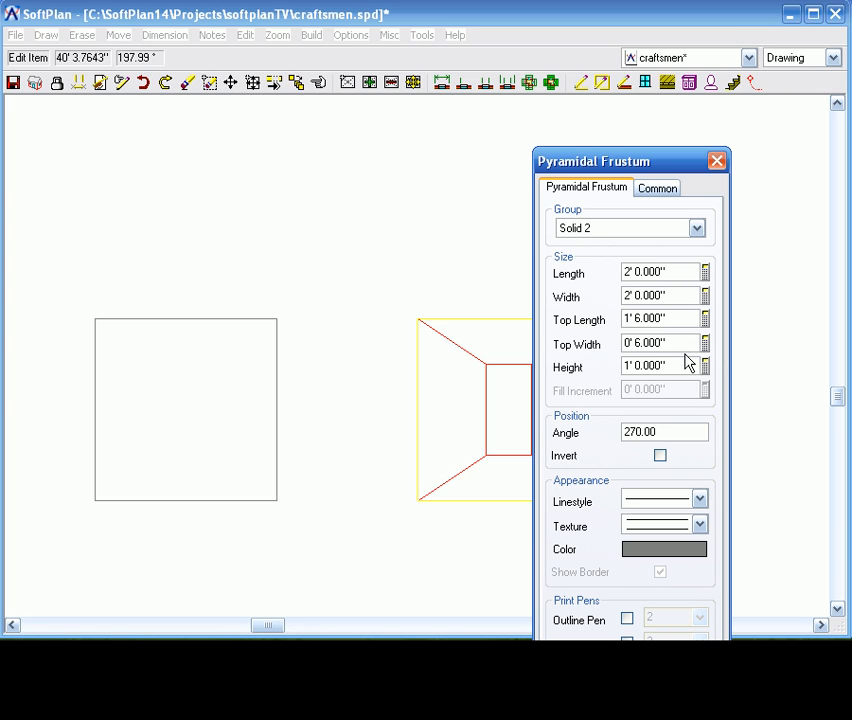
{"action": "left_click", "coordinate": [656, 344]}
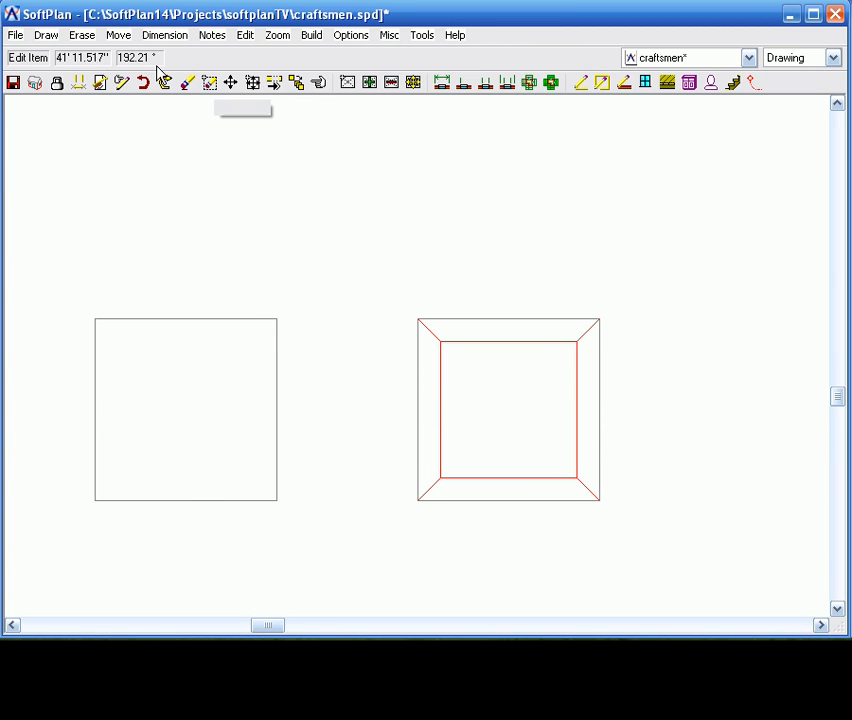
Draw a Solid 3 cube slab over the left base sized 2'2" square and 0'2" high
{"action": "left_click", "coordinate": [46, 36]}
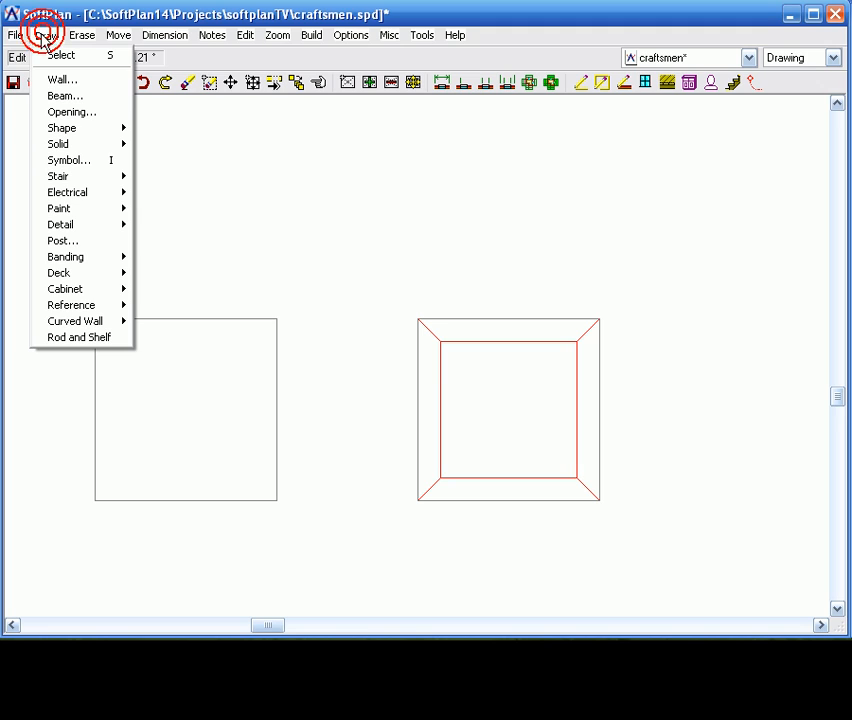
{"action": "mouse_move", "coordinate": [58, 144]}
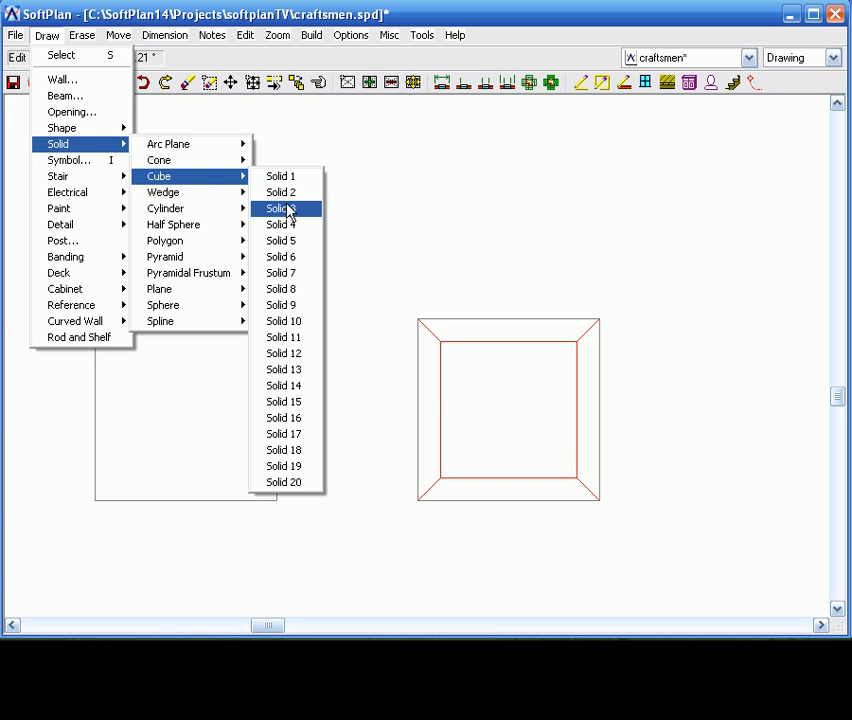
{"action": "left_click", "coordinate": [280, 208]}
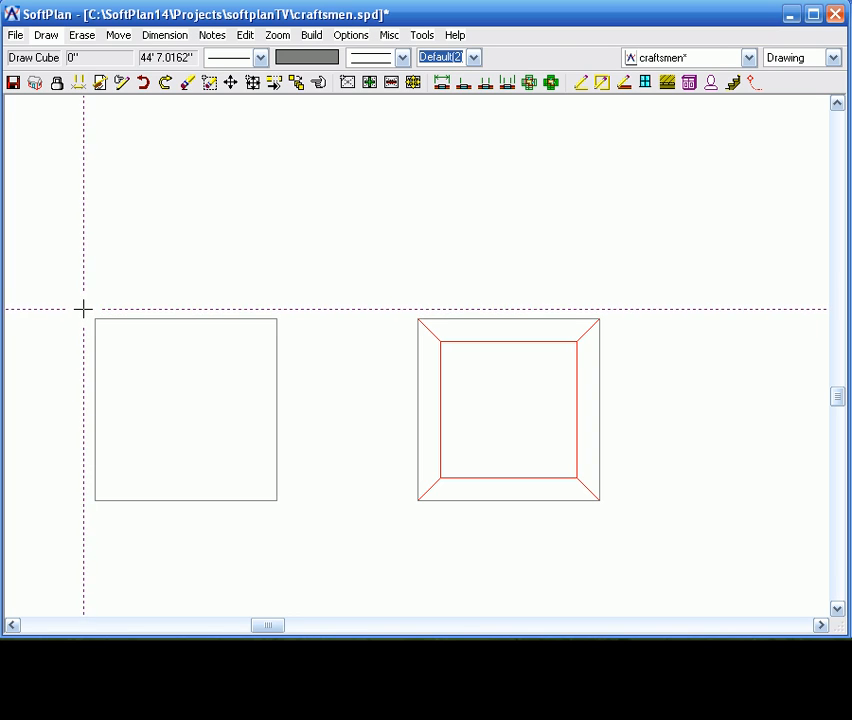
{"action": "mouse_move", "coordinate": [296, 528]}
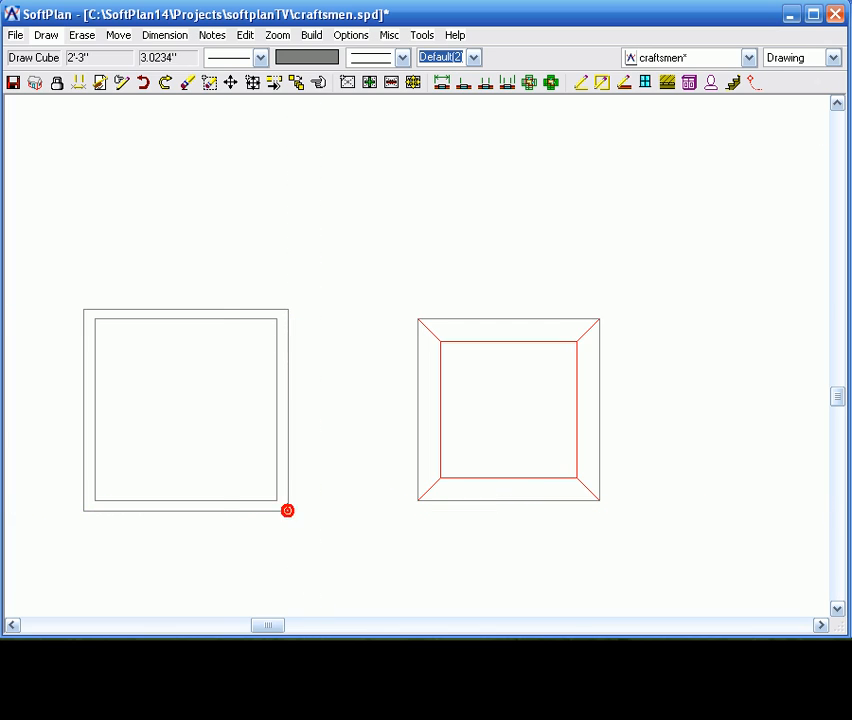
{"action": "left_click", "coordinate": [288, 512]}
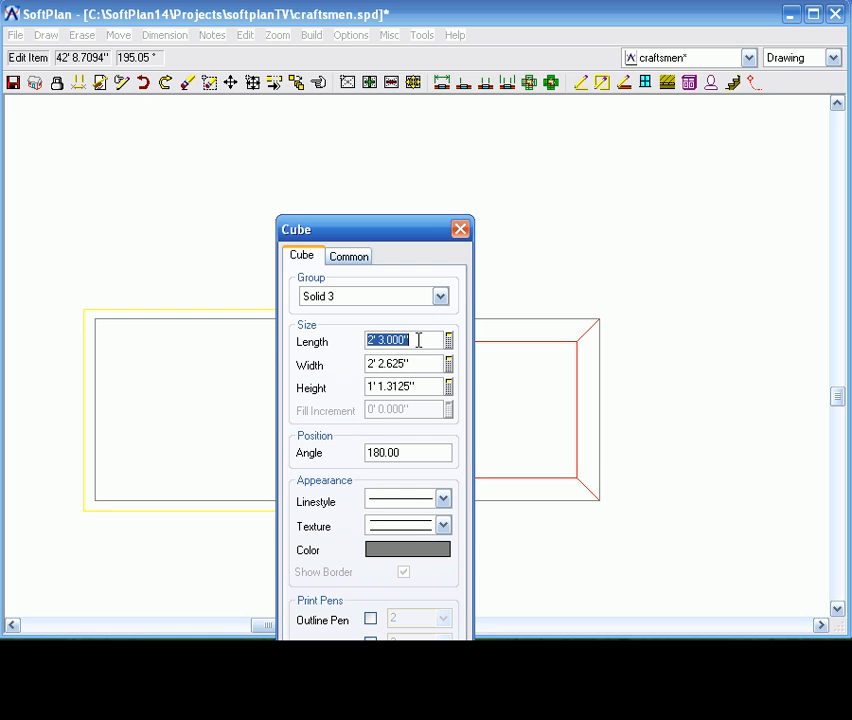
{"action": "type", "text": "2' 2.000\""}
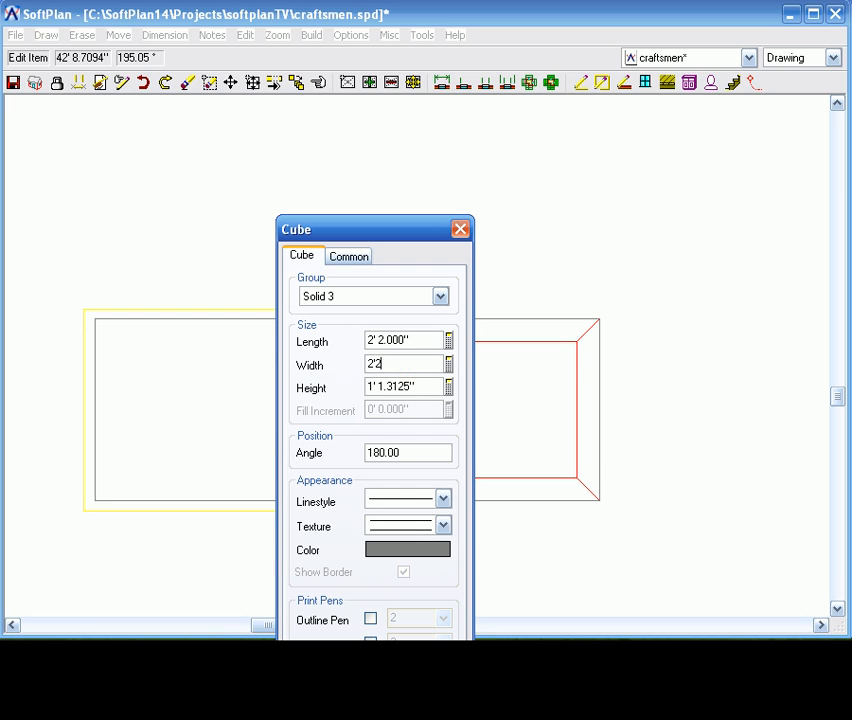
{"action": "key", "text": "Tab"}
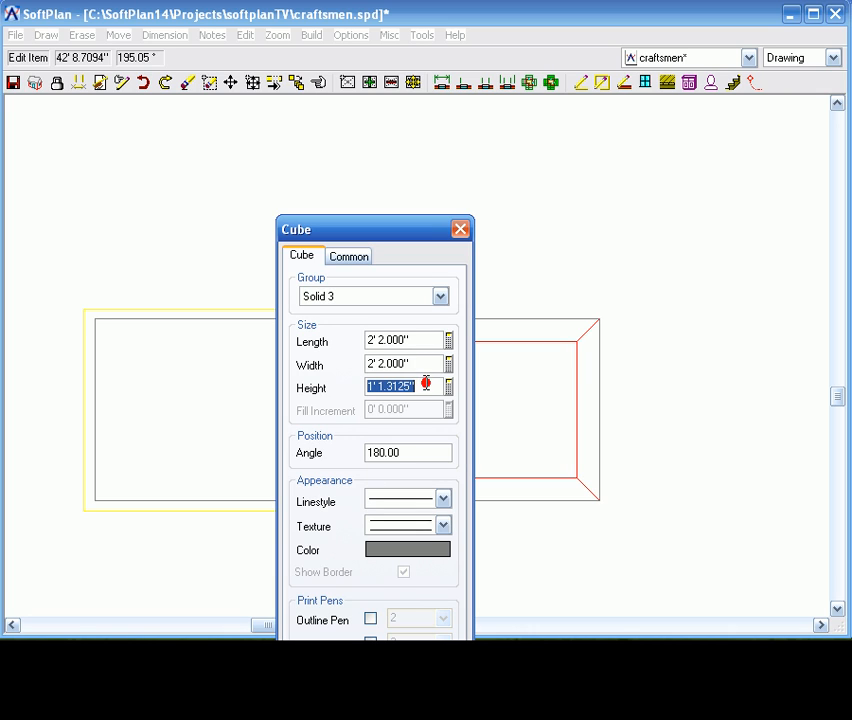
{"action": "type", "text": "0' 2.000\""}
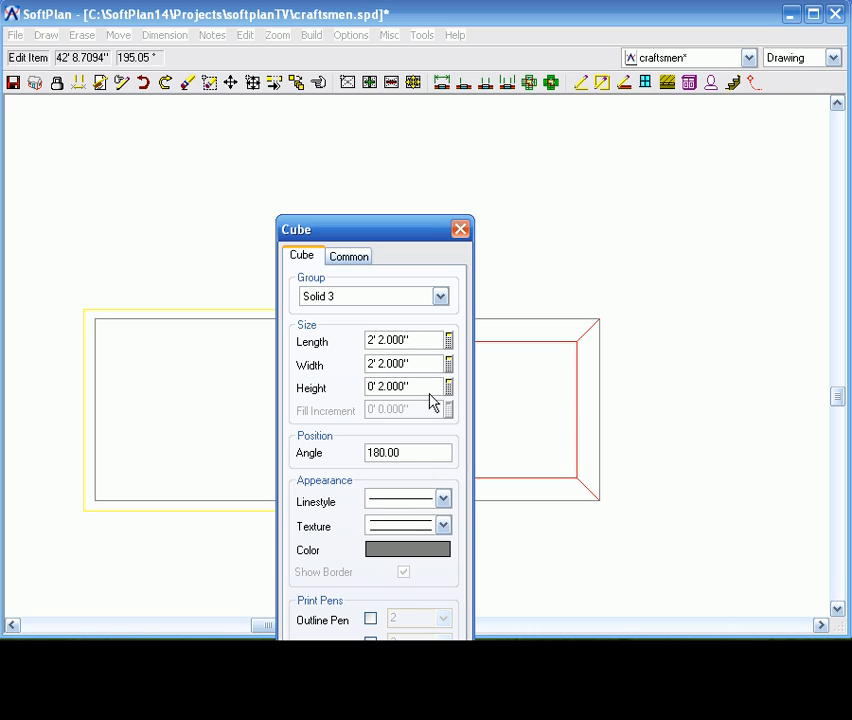
{"action": "mouse_move", "coordinate": [420, 292]}
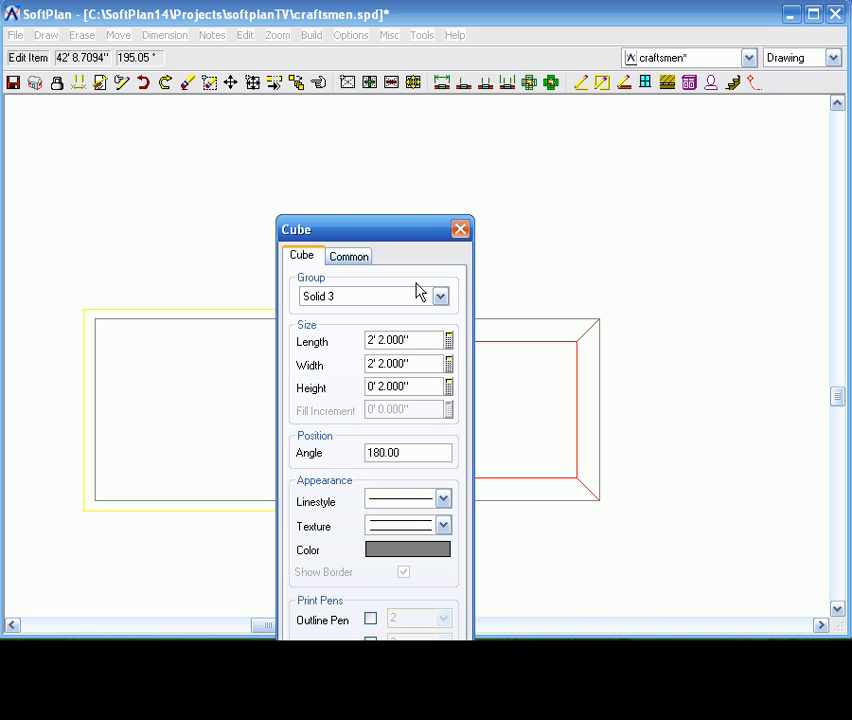
{"action": "left_click", "coordinate": [348, 256]}
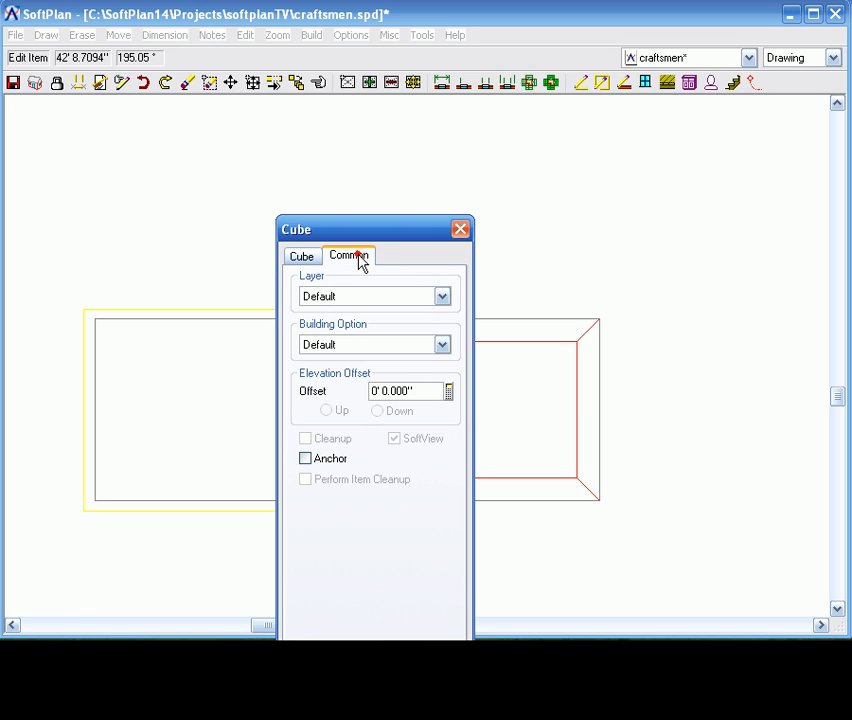
{"action": "left_click", "coordinate": [396, 390]}
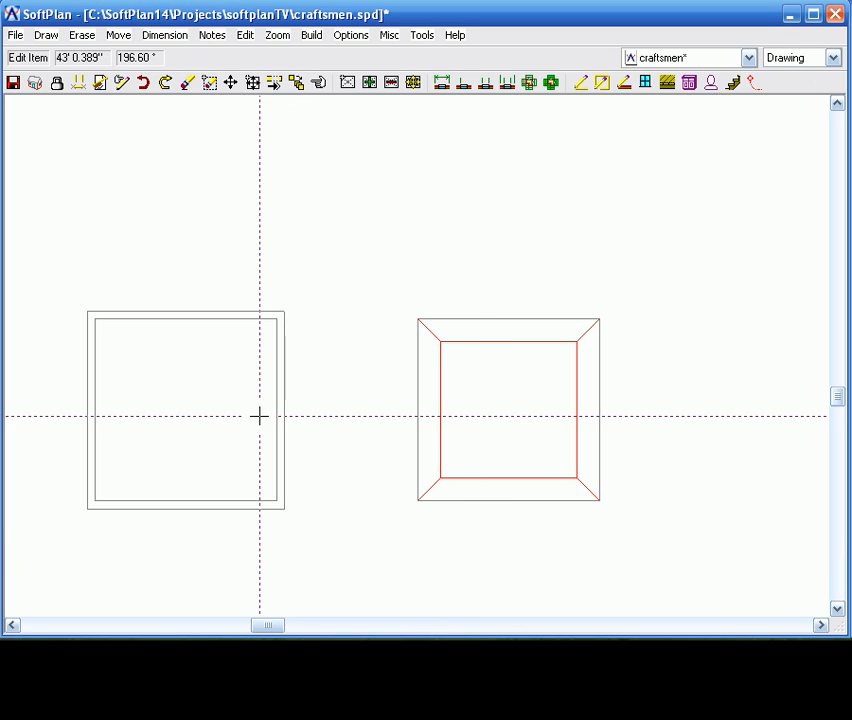
{"action": "mouse_move", "coordinate": [260, 428]}
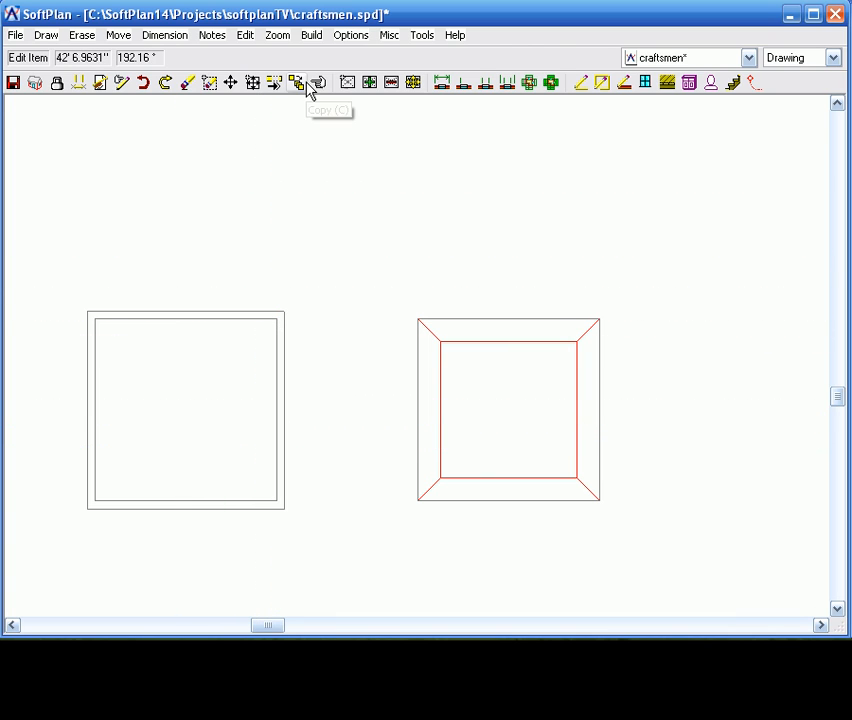
Copy the thin slab onto the frustum and resize it to 1'8" by 1'8"
{"action": "left_click", "coordinate": [296, 82]}
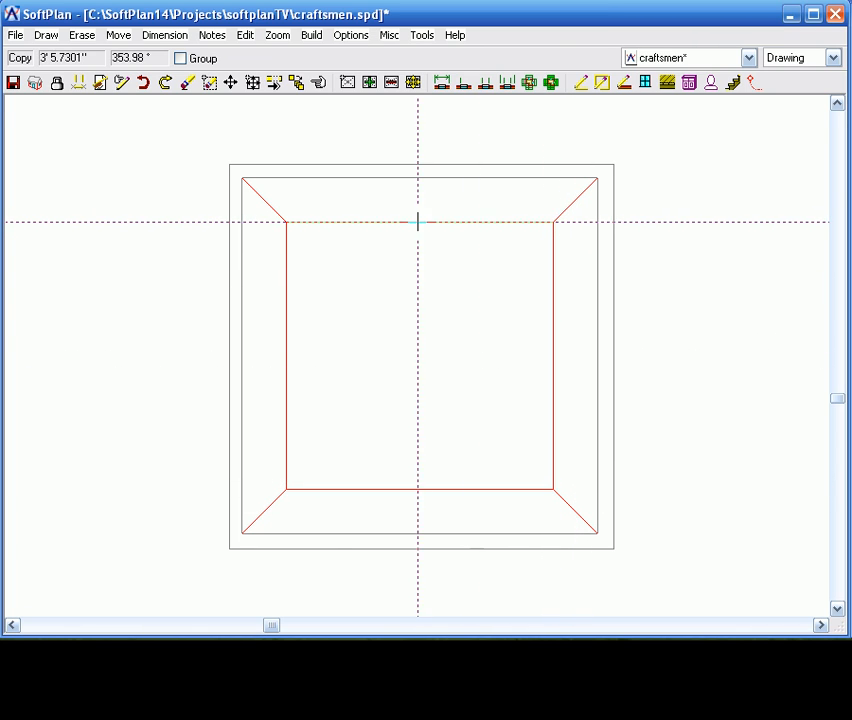
{"action": "mouse_move", "coordinate": [286, 222]}
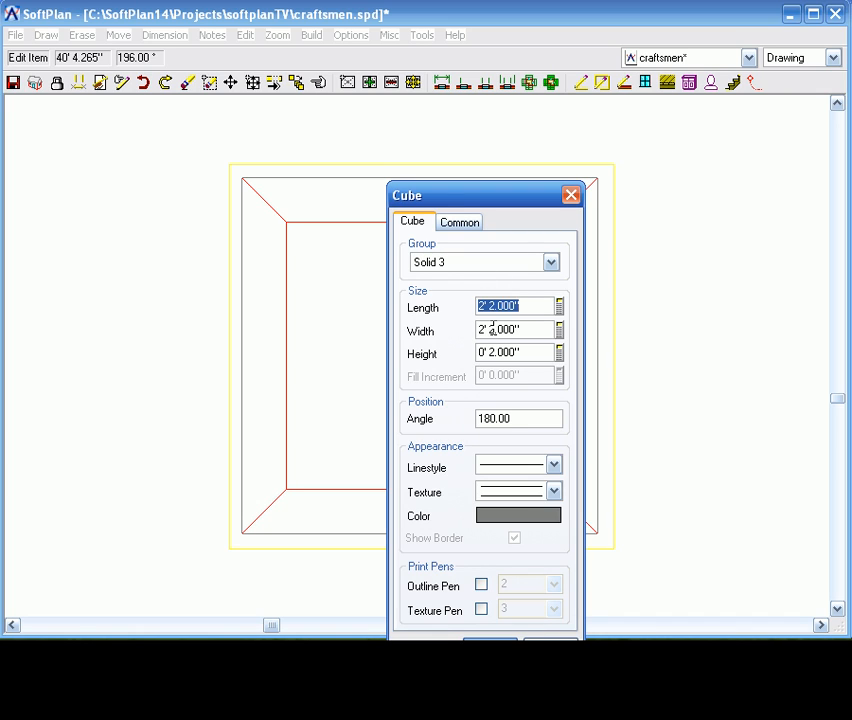
{"action": "type", "text": "1' 8.000\""}
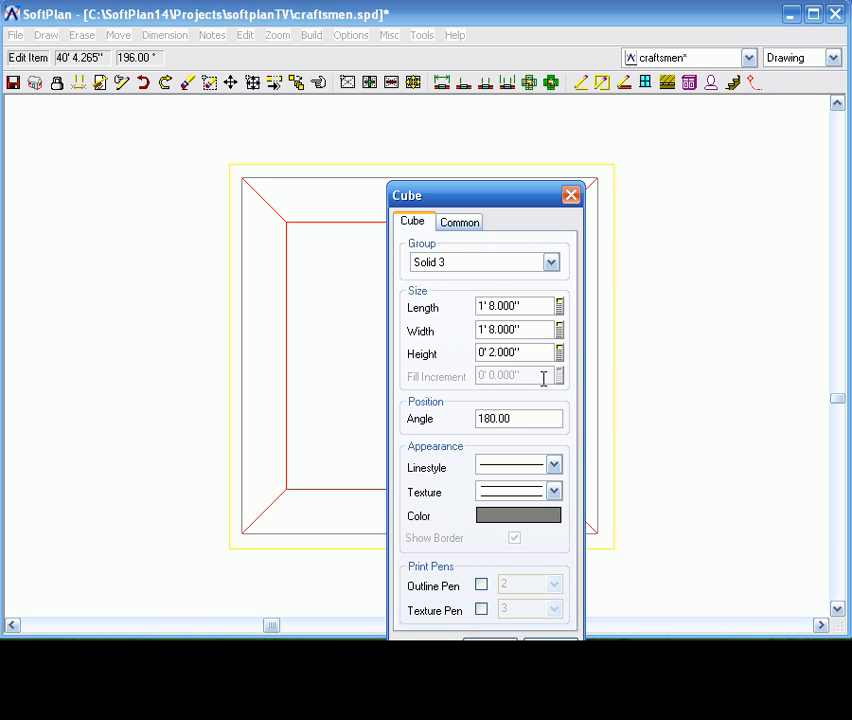
{"action": "left_click", "coordinate": [458, 222]}
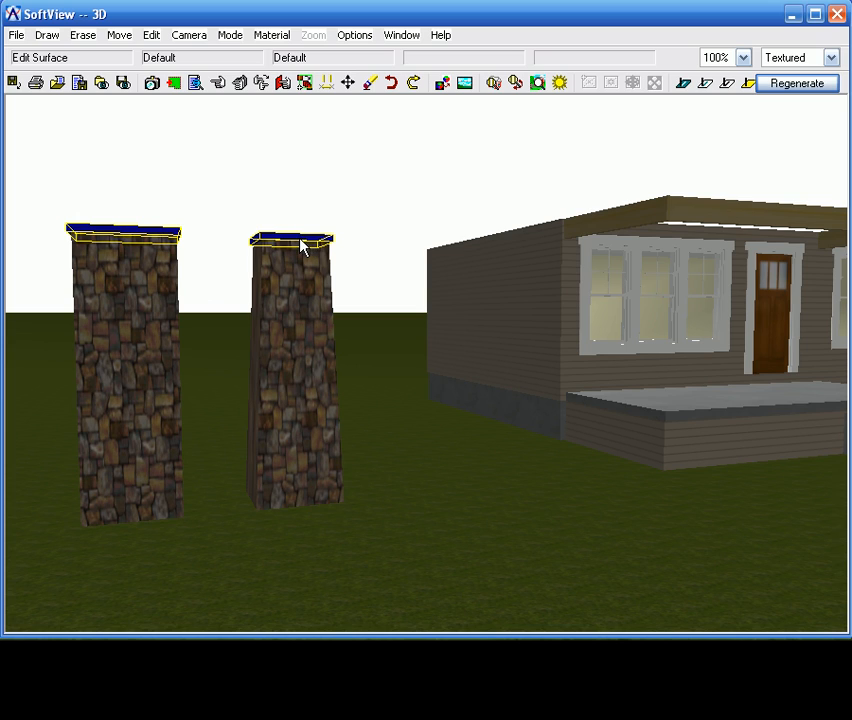
Select the tapered stone pier in the 3D view and bring up the editing commands
{"action": "left_click", "coordinate": [292, 250]}
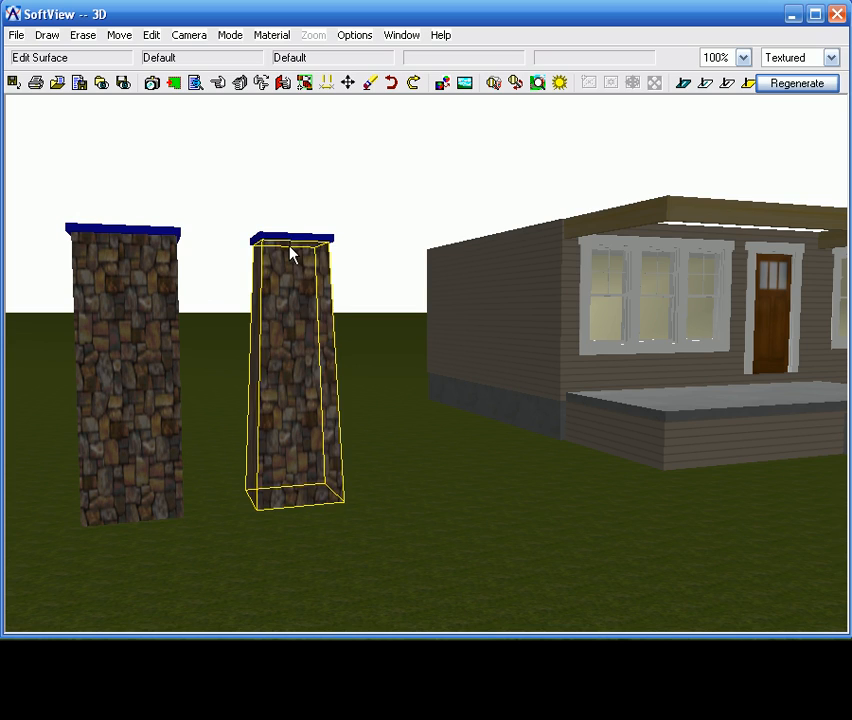
{"action": "left_click", "coordinate": [152, 34]}
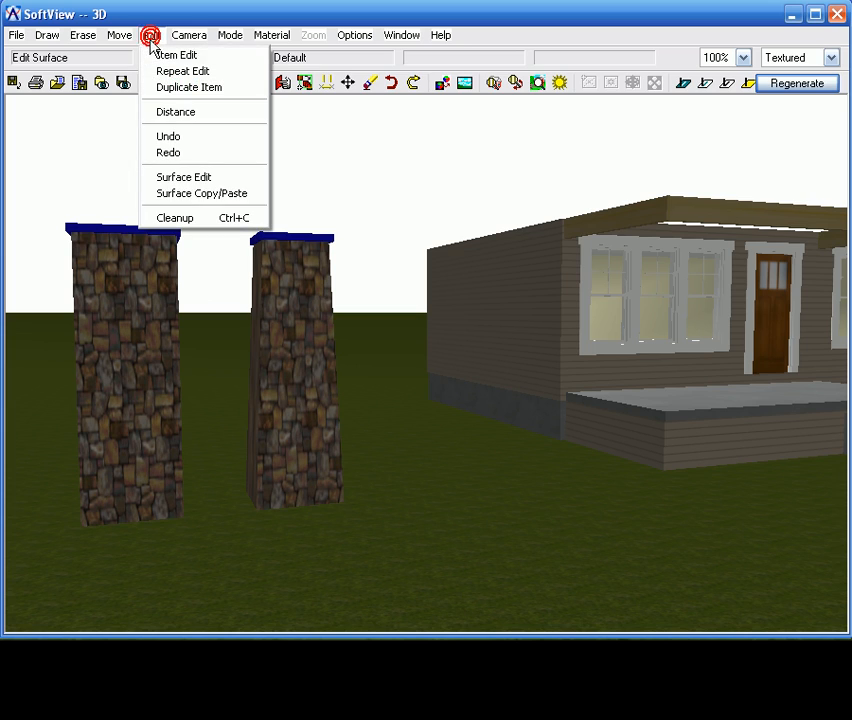
{"action": "mouse_move", "coordinate": [200, 192]}
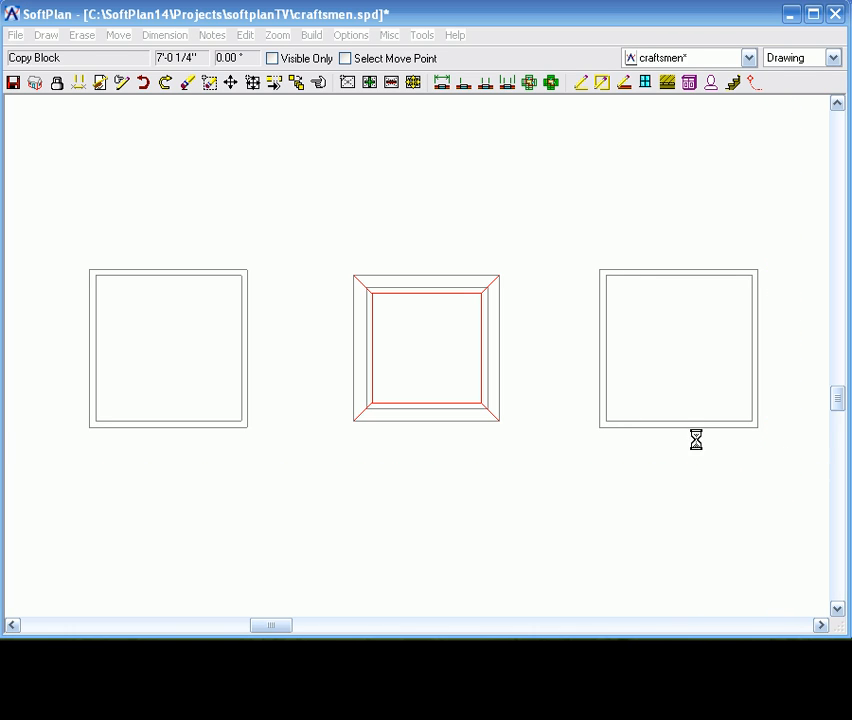
Place the copied base and slab to the right of the frustum
{"action": "left_click", "coordinate": [696, 440]}
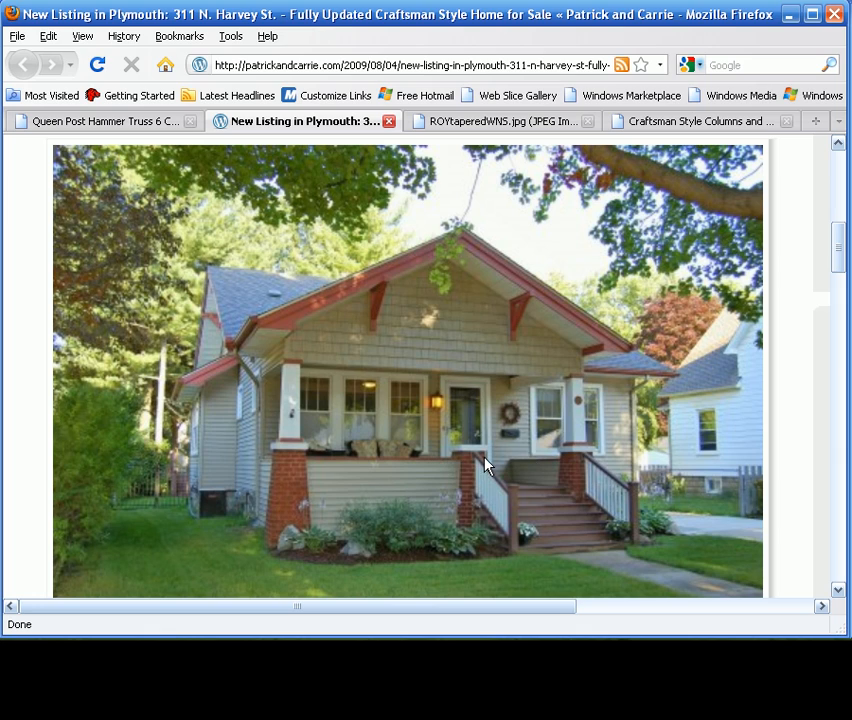
{"action": "mouse_move", "coordinate": [488, 380]}
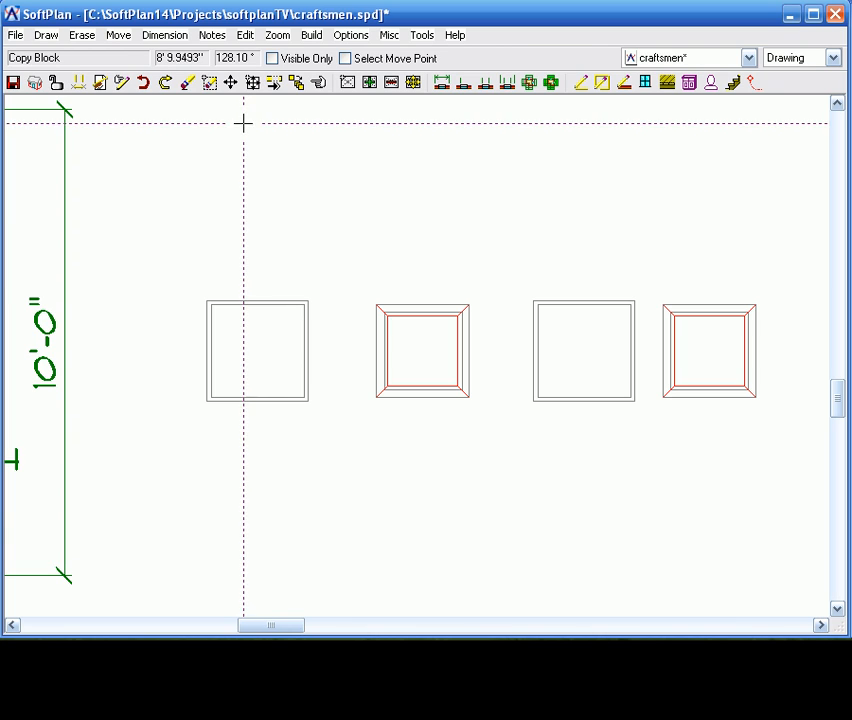
Place a square column-panels post inside the left stone base
{"action": "left_click", "coordinate": [46, 36]}
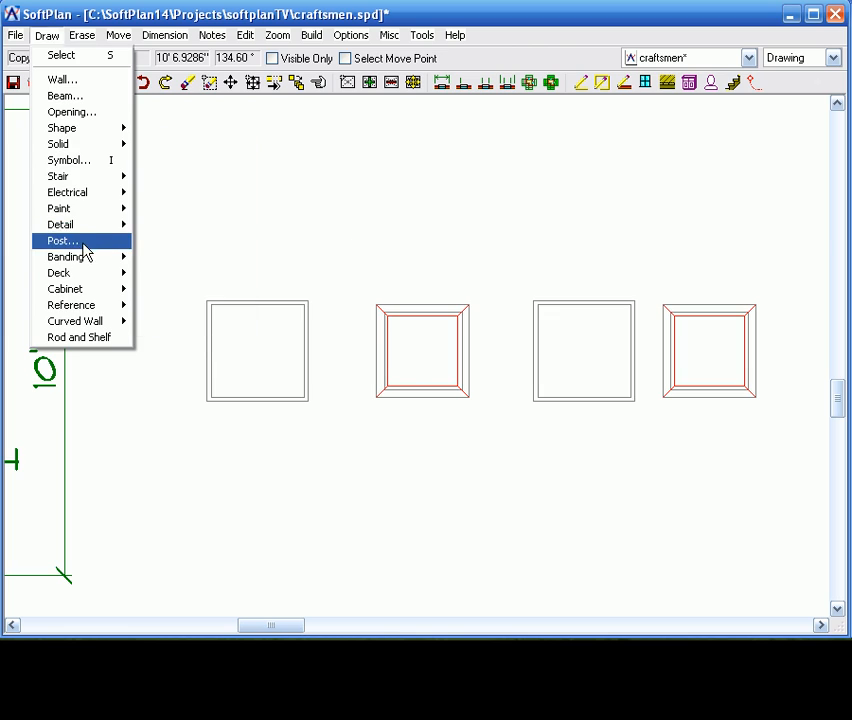
{"action": "left_click", "coordinate": [62, 240]}
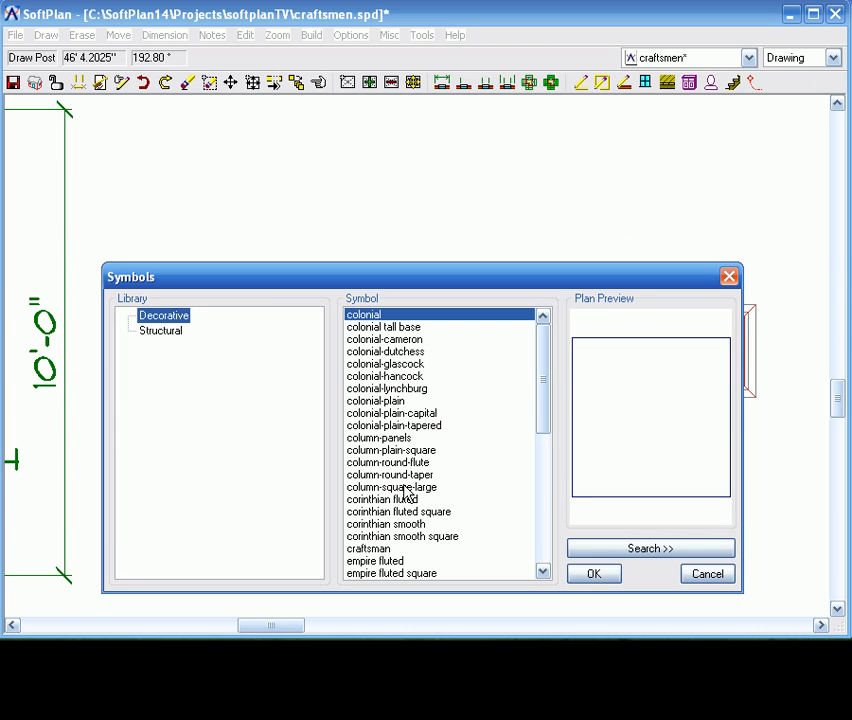
{"action": "left_click", "coordinate": [592, 572]}
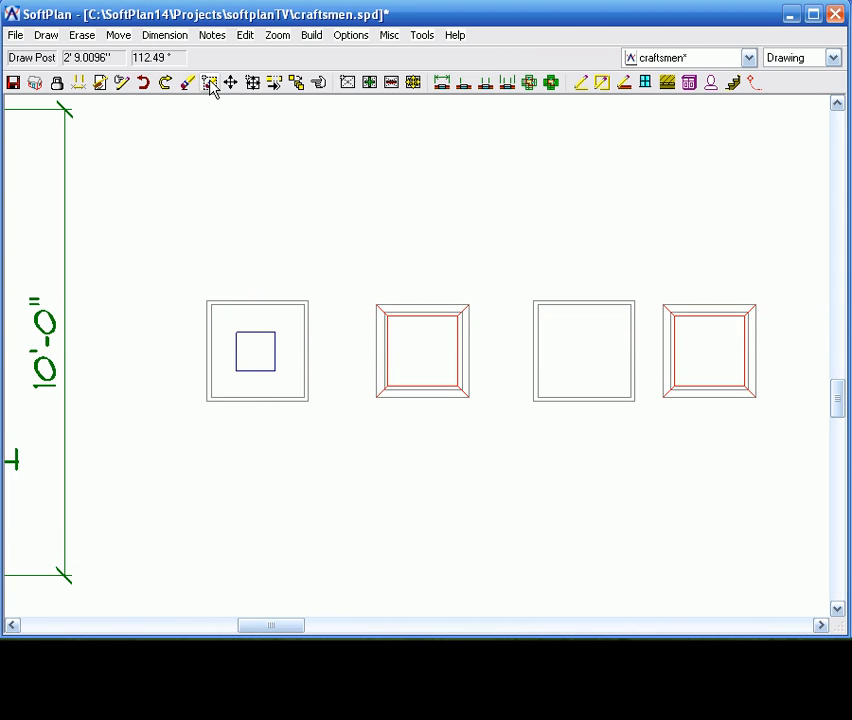
{"action": "left_click", "coordinate": [210, 82]}
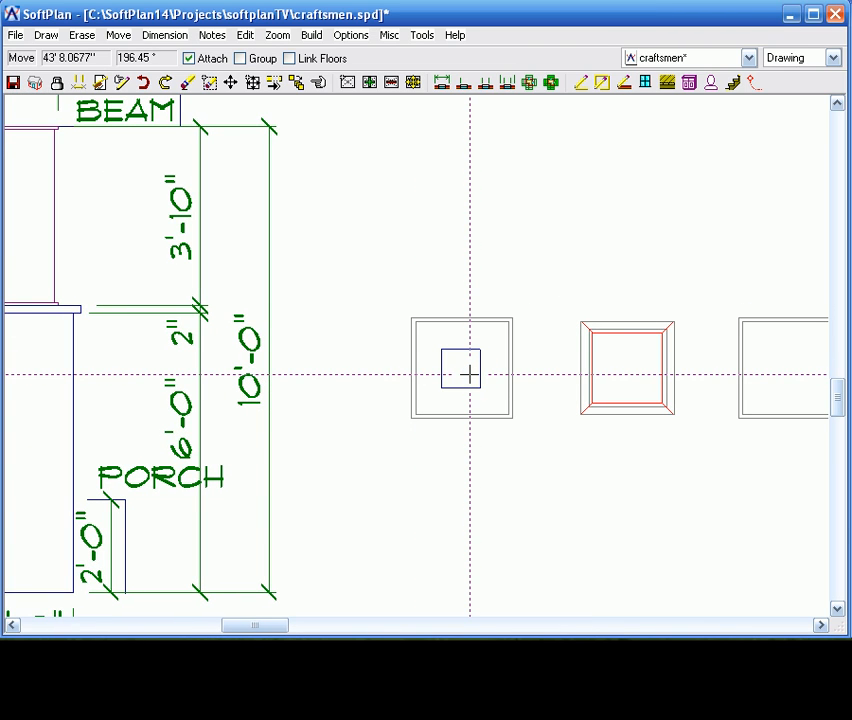
Resize the post to 1'4" deep, 1'4" wide and 3'10" tall
{"action": "left_click", "coordinate": [460, 368]}
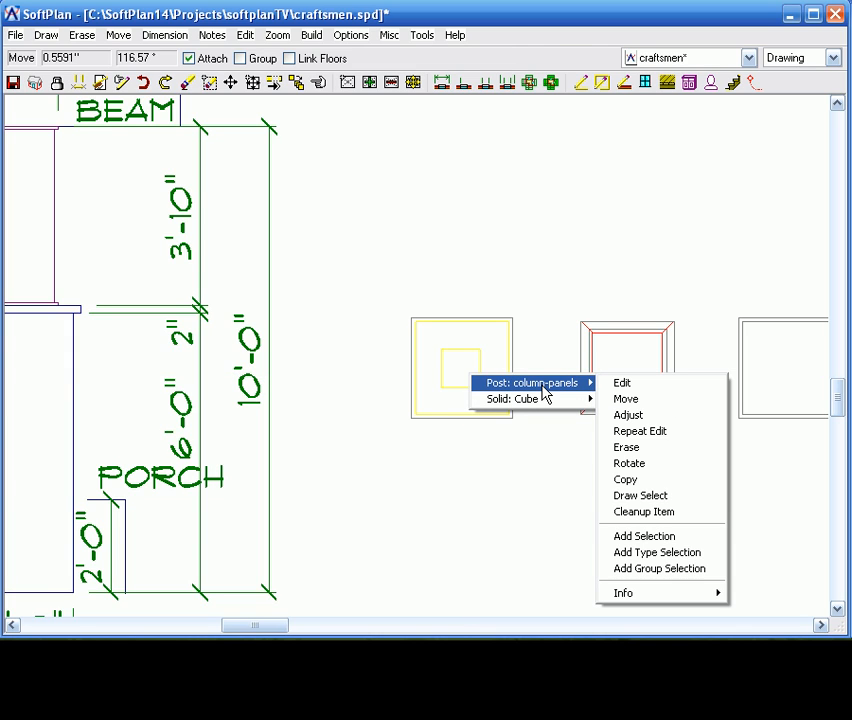
{"action": "mouse_move", "coordinate": [622, 384]}
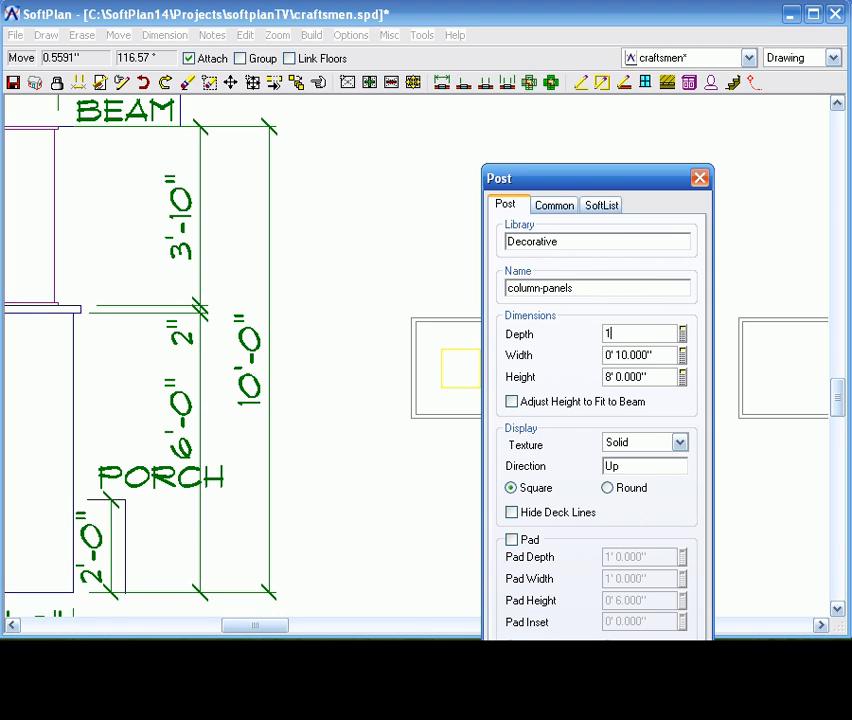
{"action": "type", "text": "1' 4.000\""}
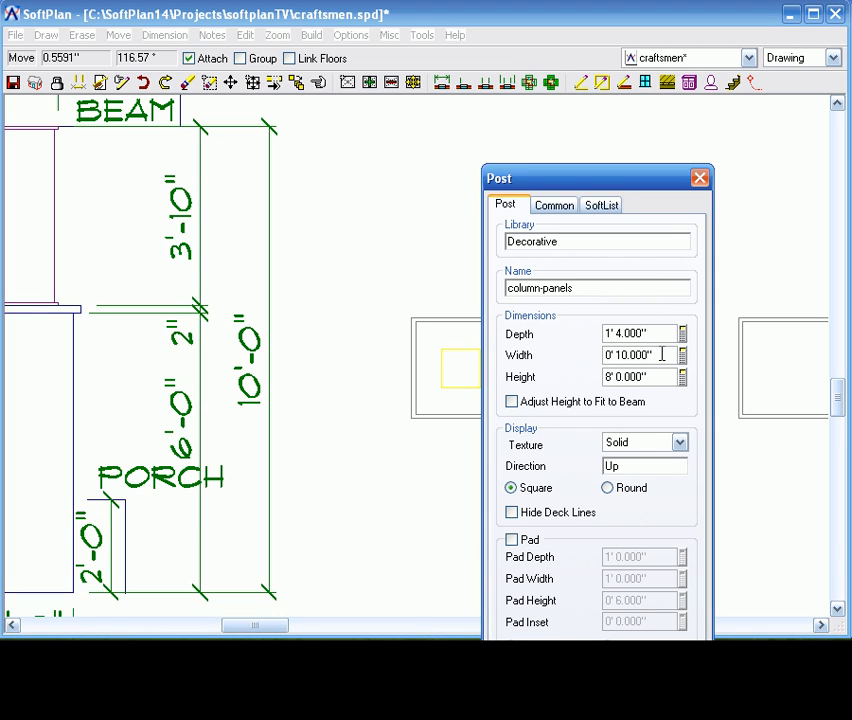
{"action": "type", "text": "1' 4.000\""}
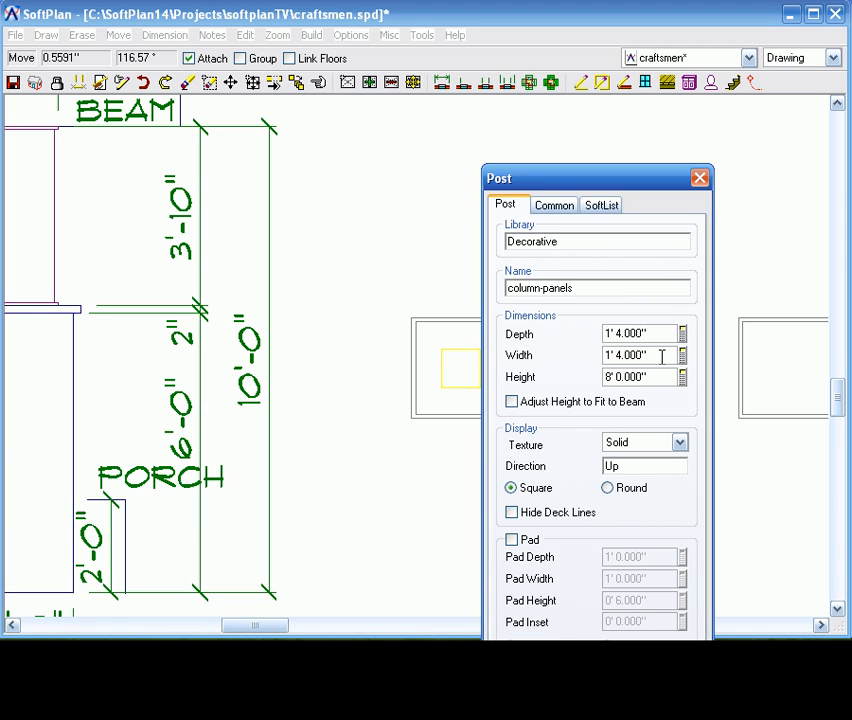
{"action": "left_click", "coordinate": [640, 376]}
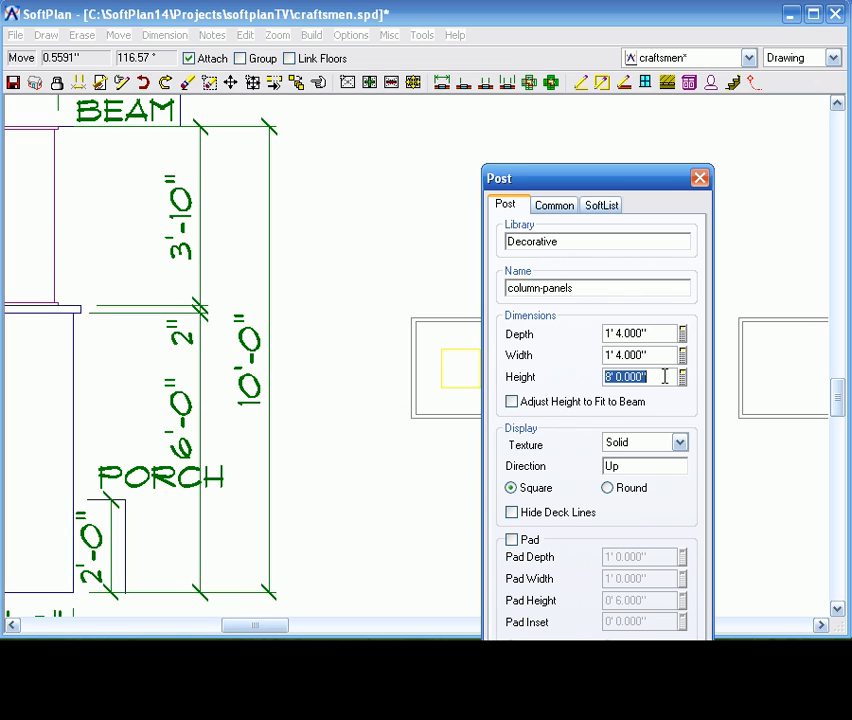
{"action": "type", "text": "3' 10.000\""}
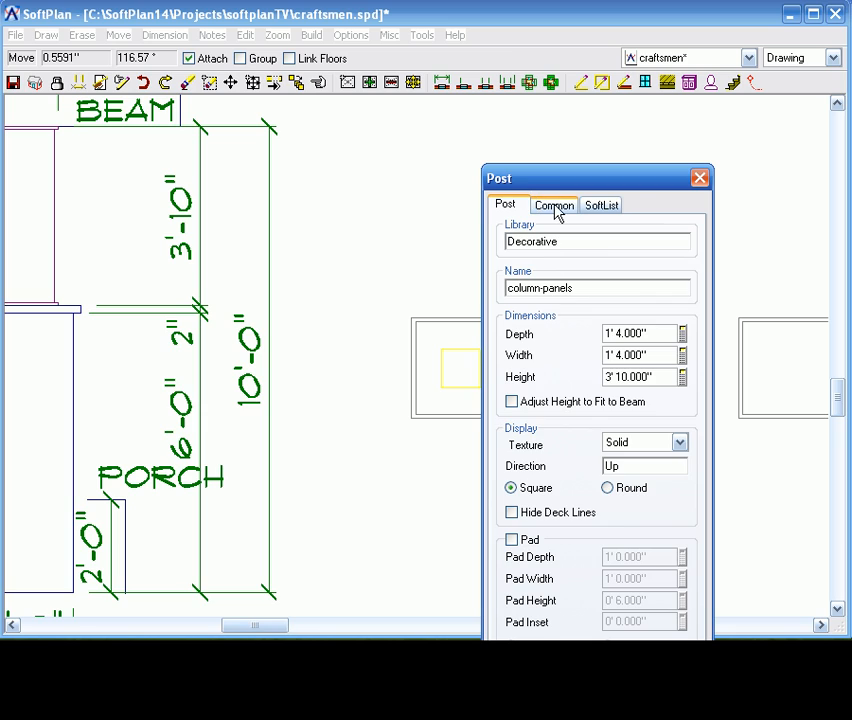
{"action": "left_click", "coordinate": [554, 204]}
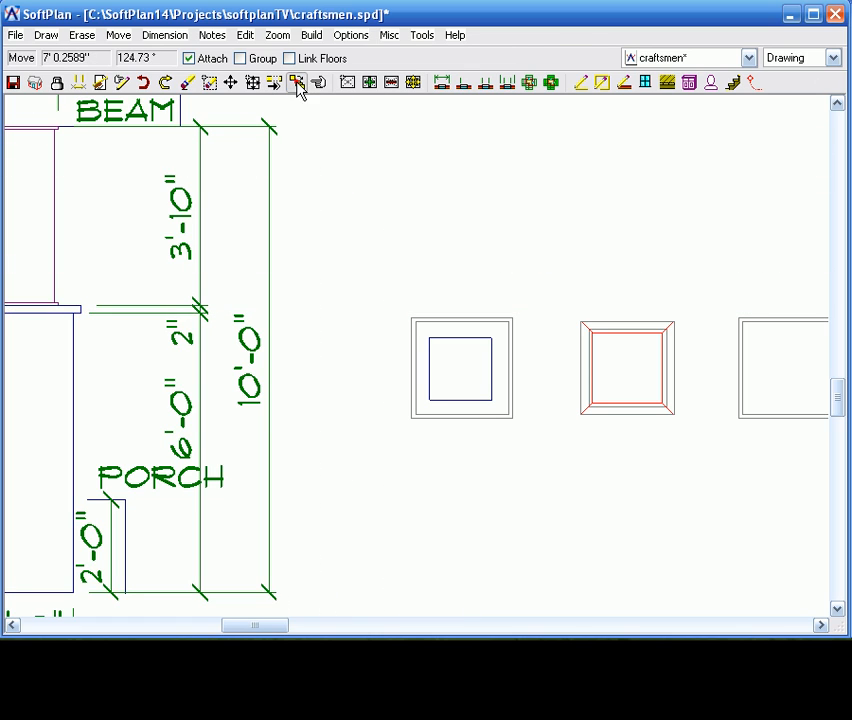
Make a single copy of the column pieces and place it in the plan
{"action": "left_click", "coordinate": [296, 82]}
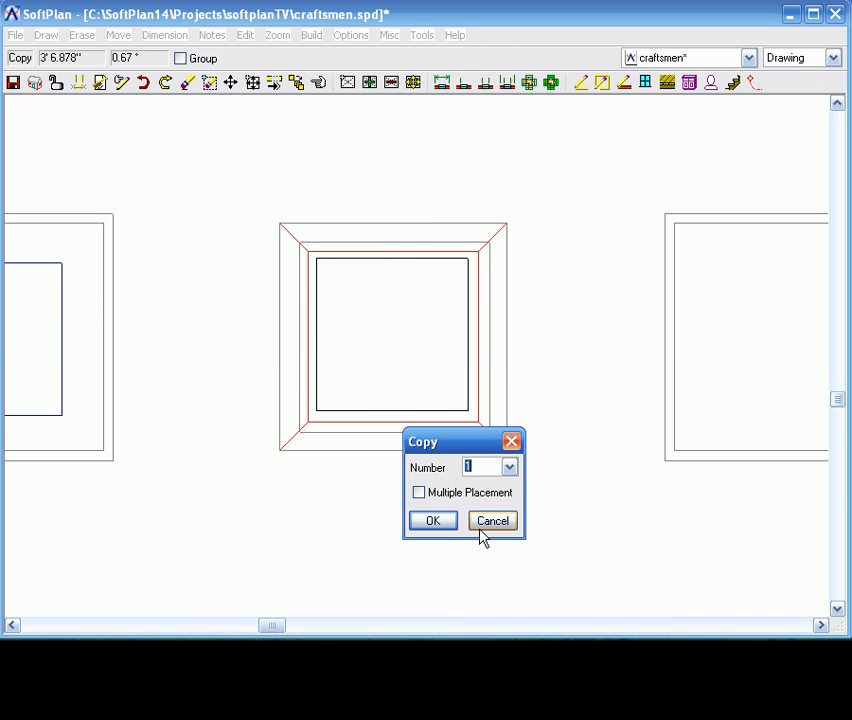
{"action": "left_click", "coordinate": [432, 520]}
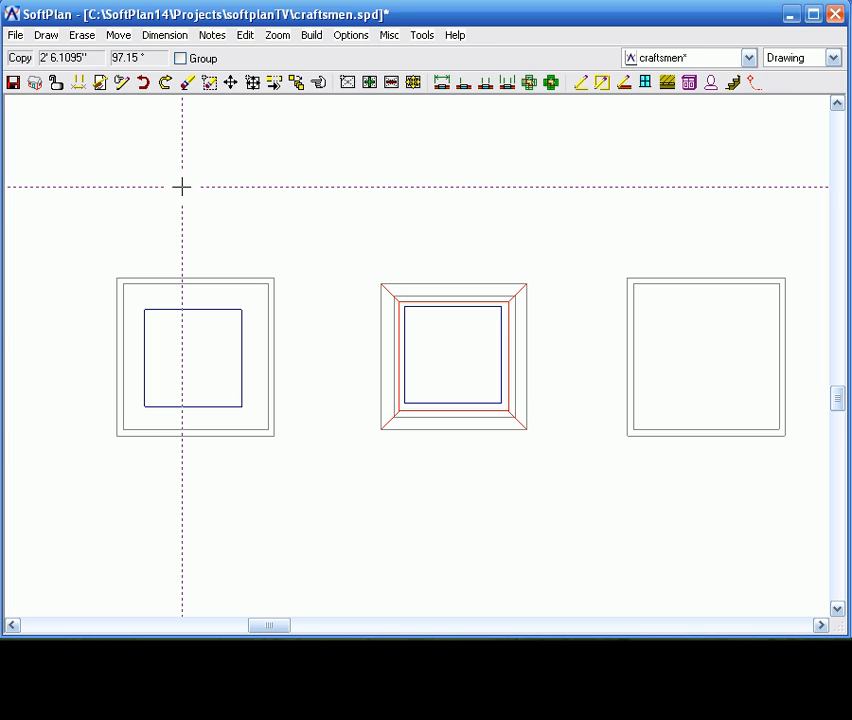
{"action": "mouse_move", "coordinate": [176, 180]}
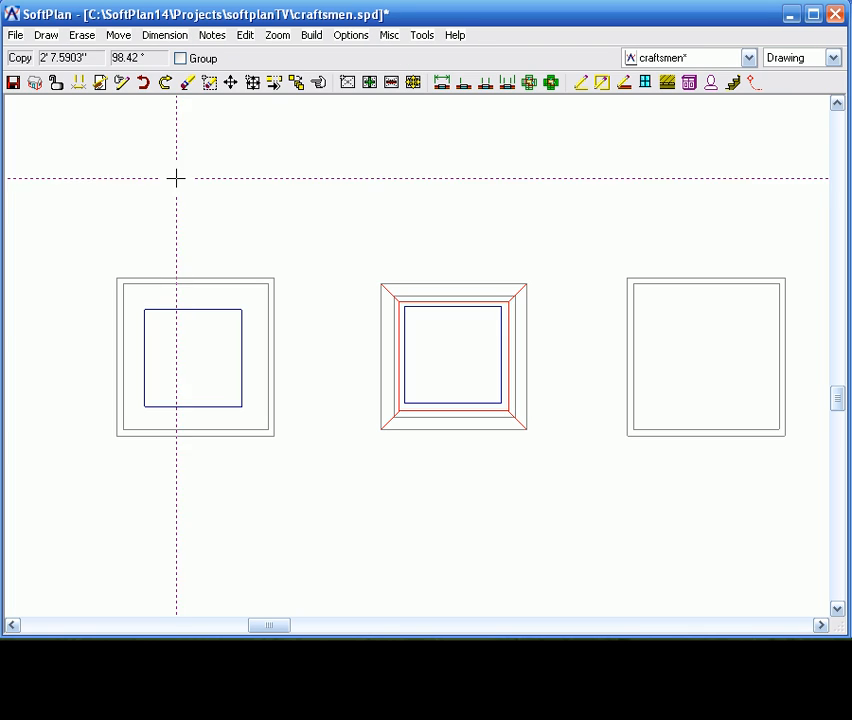
{"action": "left_click", "coordinate": [16, 36]}
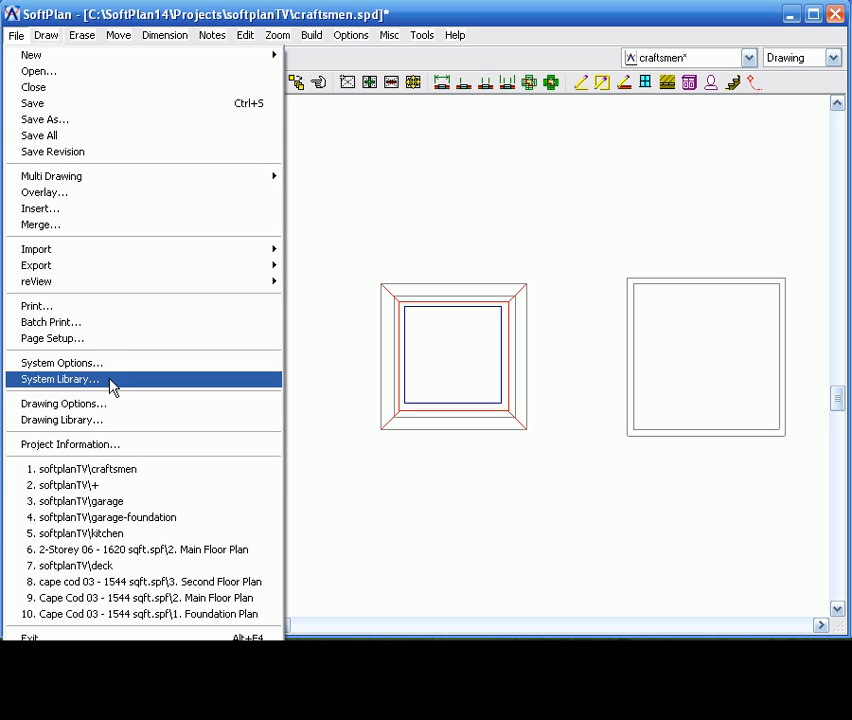
Create a new symbol library named myPOSTS and begin a One Step symbol capture into it
{"action": "left_click", "coordinate": [58, 378]}
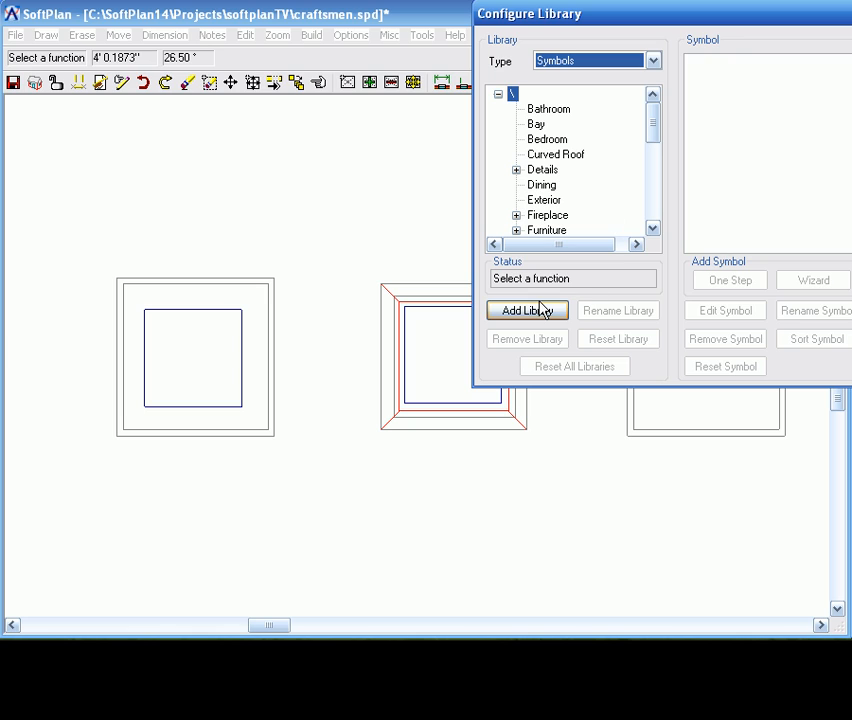
{"action": "left_click", "coordinate": [528, 310]}
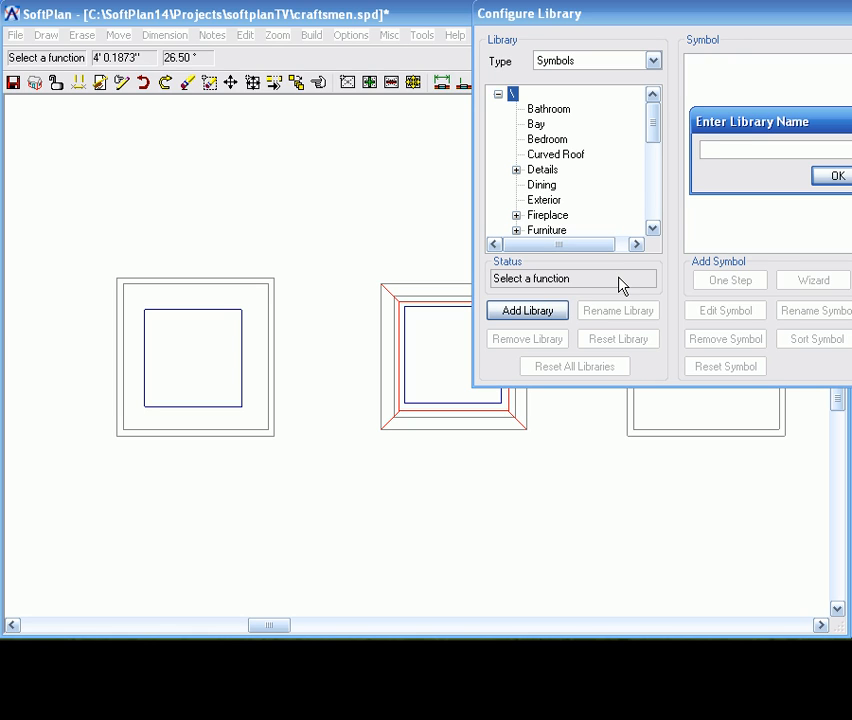
{"action": "type", "text": "my"}
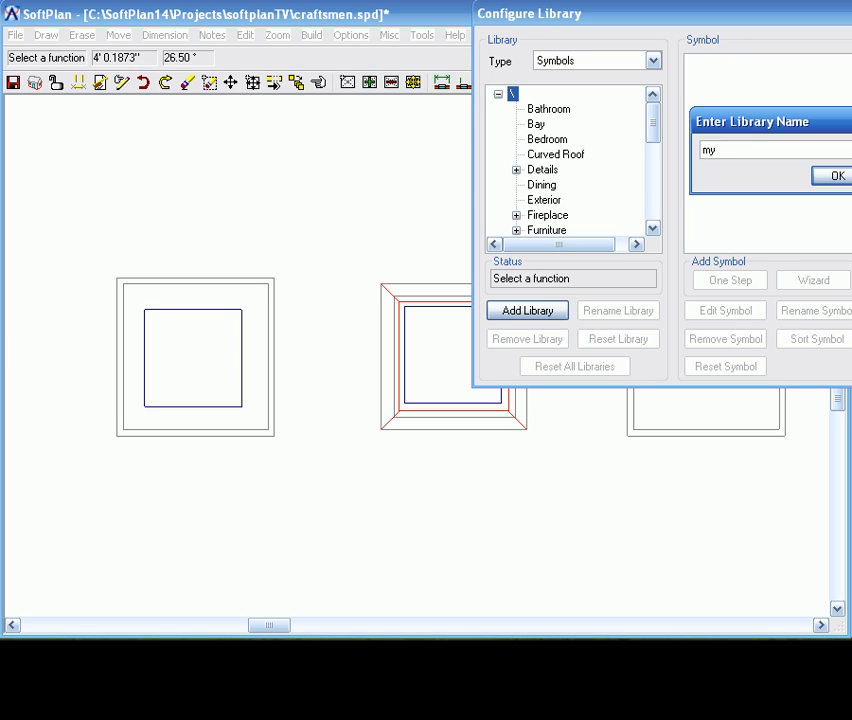
{"action": "left_click", "coordinate": [836, 176]}
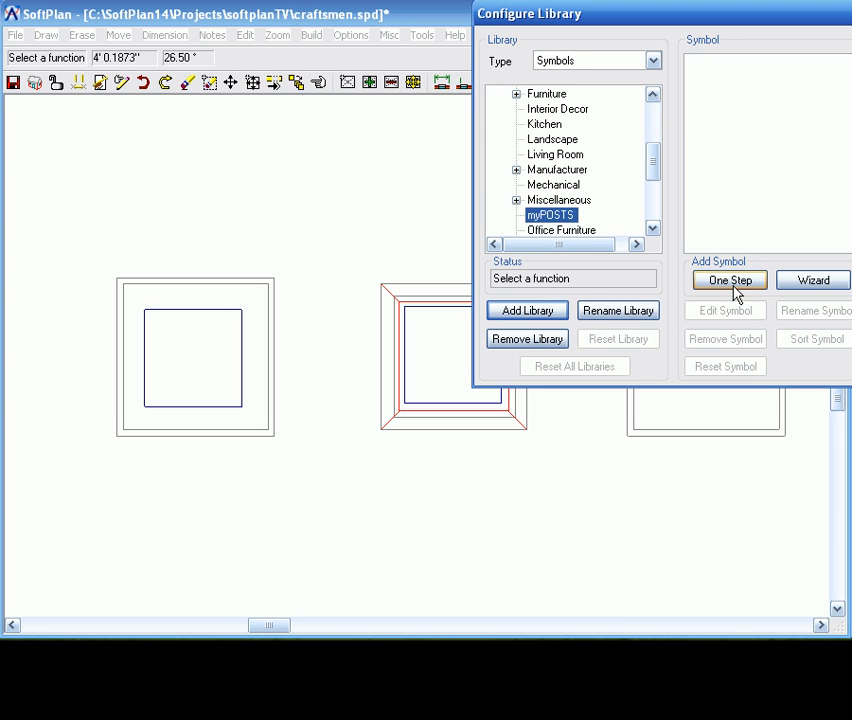
{"action": "left_click", "coordinate": [728, 280]}
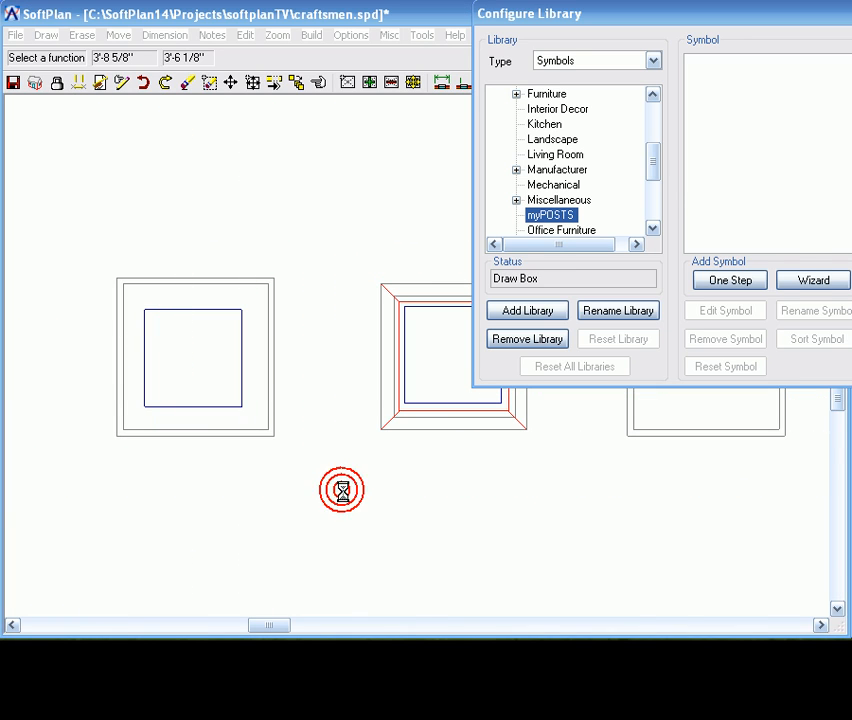
Capture the boxed square column as a symbol named craftsman-sq in myPOSTS
{"action": "left_click", "coordinate": [728, 280]}
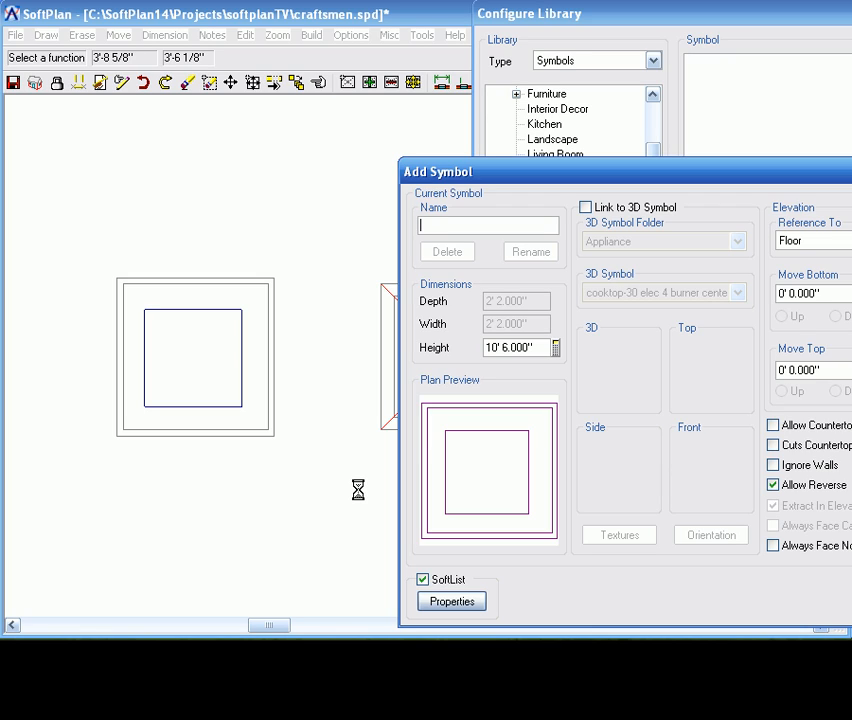
{"action": "type", "text": "craftsman"}
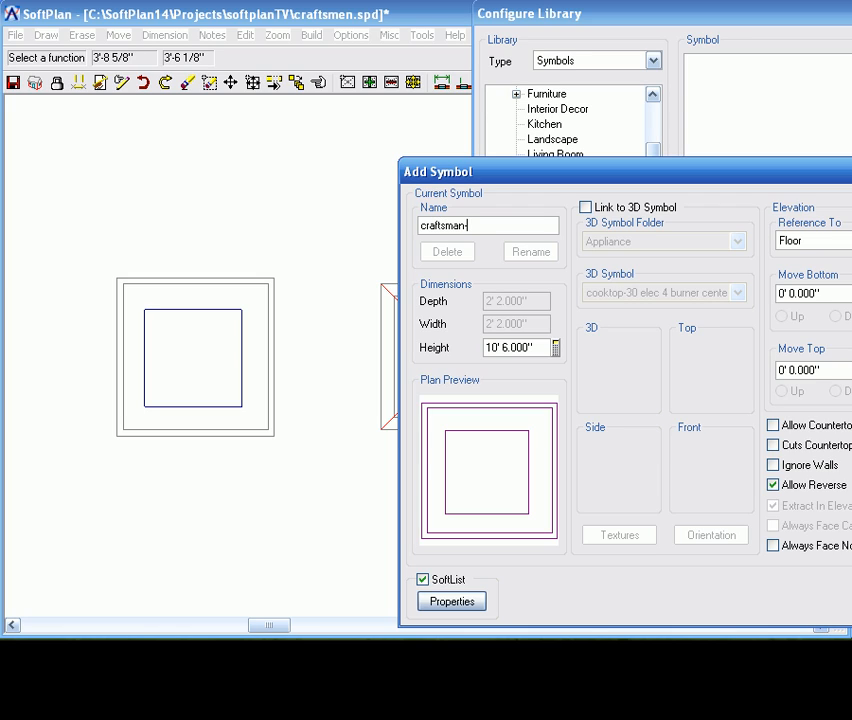
{"action": "type", "text": "-sq"}
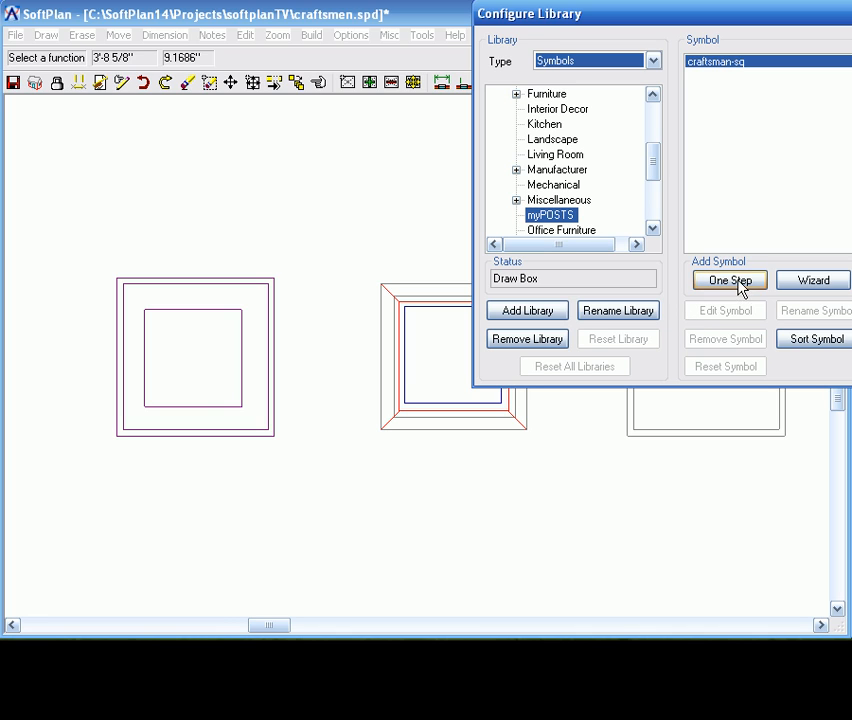
Capture the beveled cap drawing as a second symbol named craftsman-tapered
{"action": "left_click", "coordinate": [728, 280]}
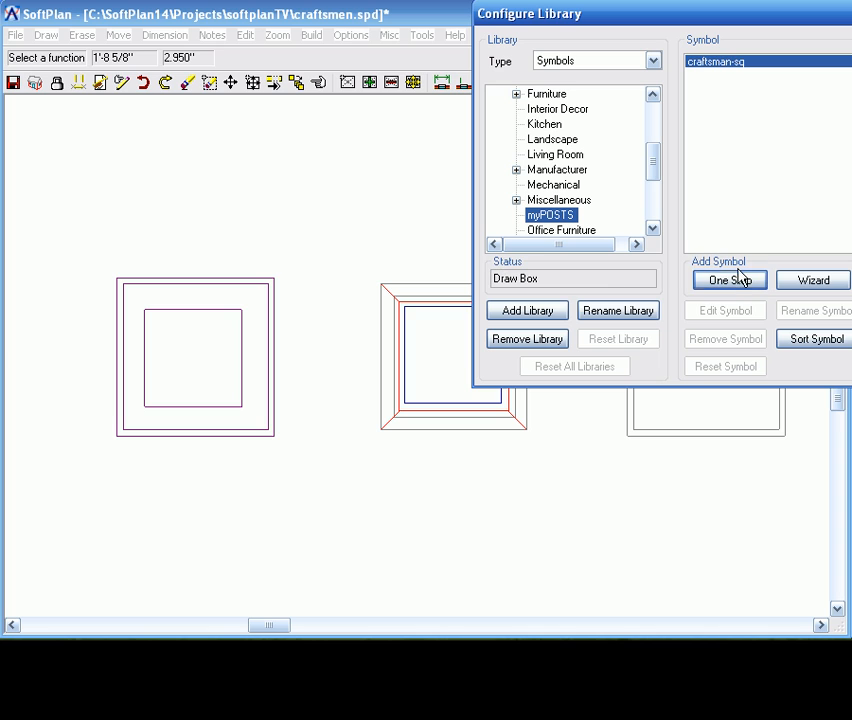
{"action": "left_click", "coordinate": [730, 280]}
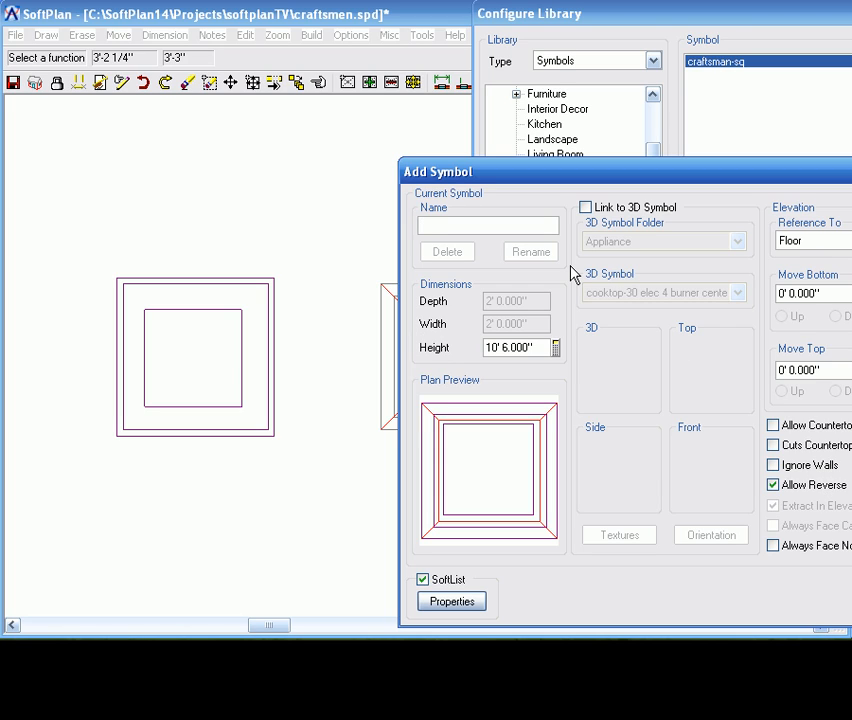
{"action": "type", "text": "craftsman-tap"}
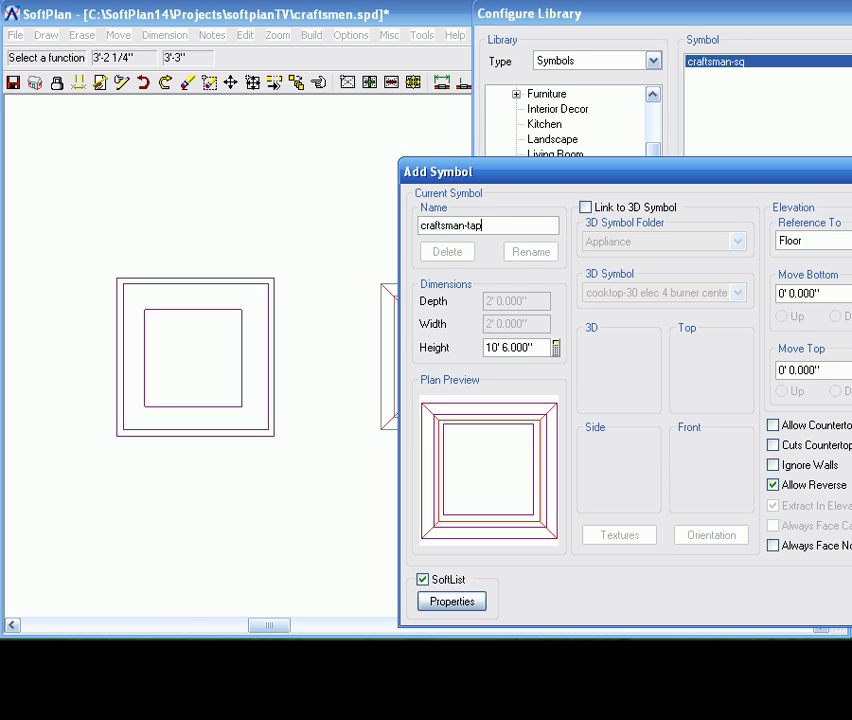
{"action": "type", "text": "ered"}
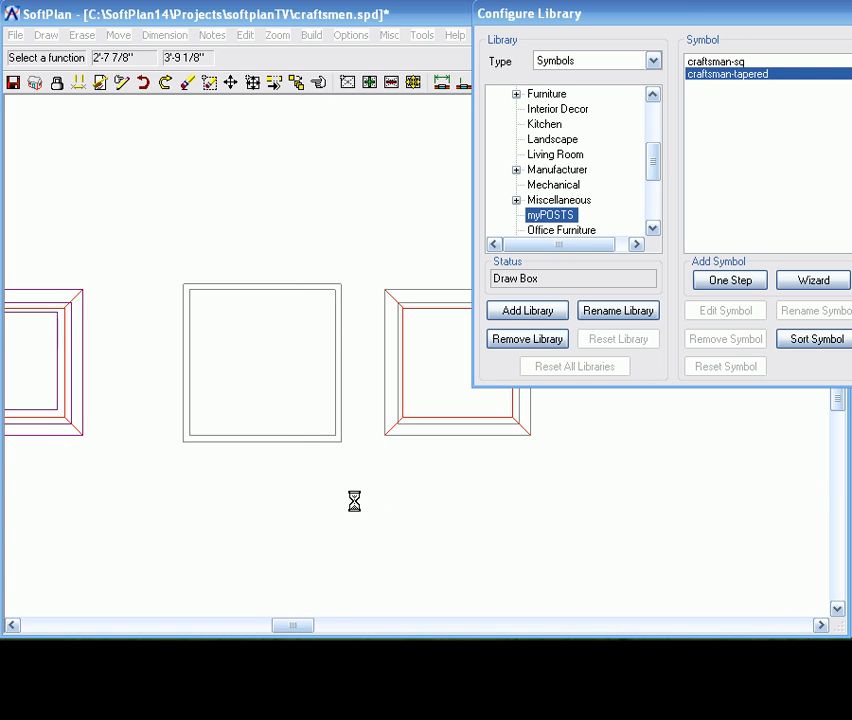
Capture the plain square outline as a third symbol named craftsman-sqwout-col
{"action": "left_click", "coordinate": [728, 280]}
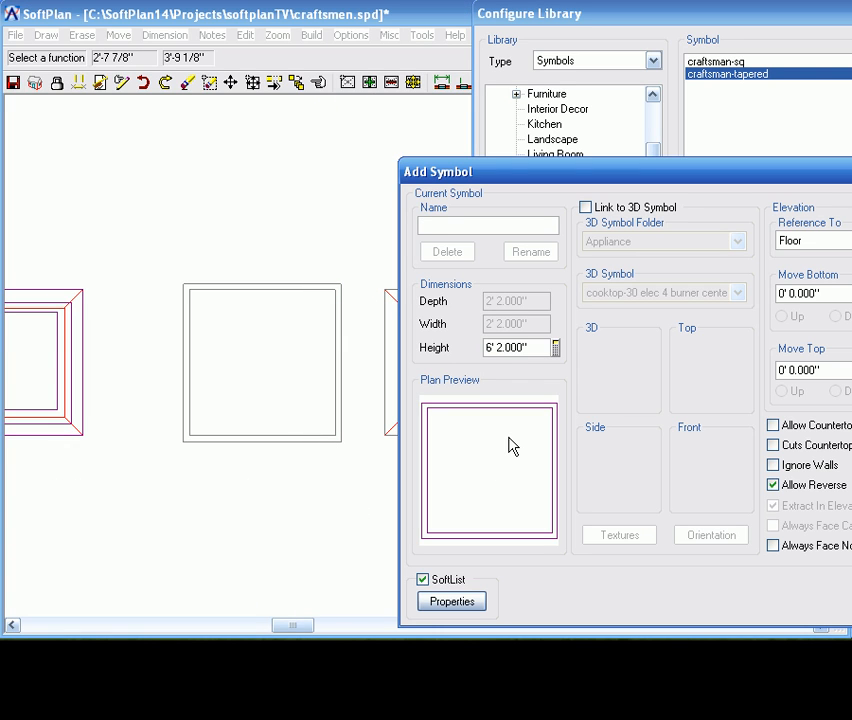
{"action": "type", "text": "craftsm"}
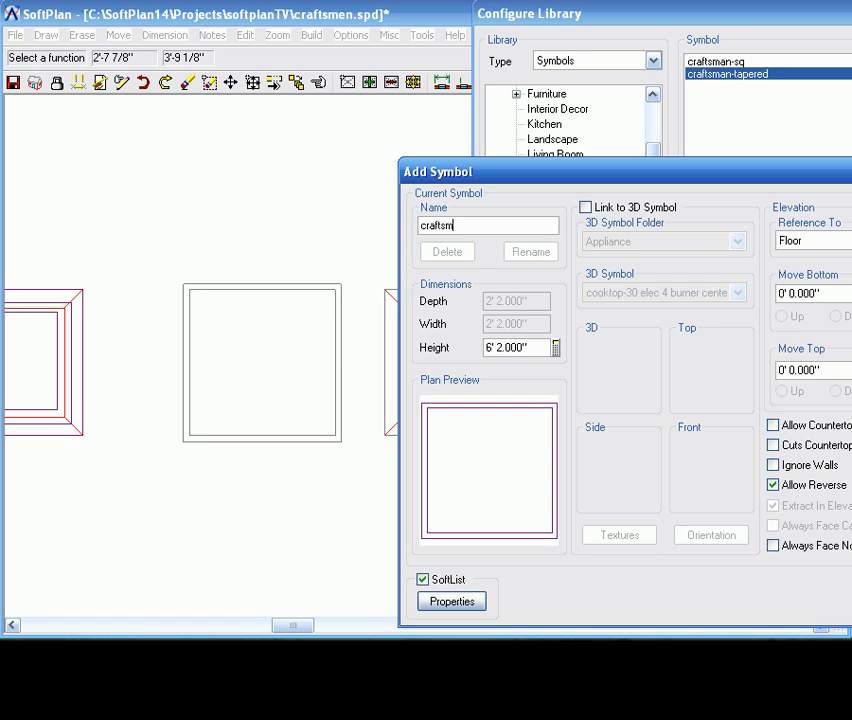
{"action": "type", "text": "an-sq-"}
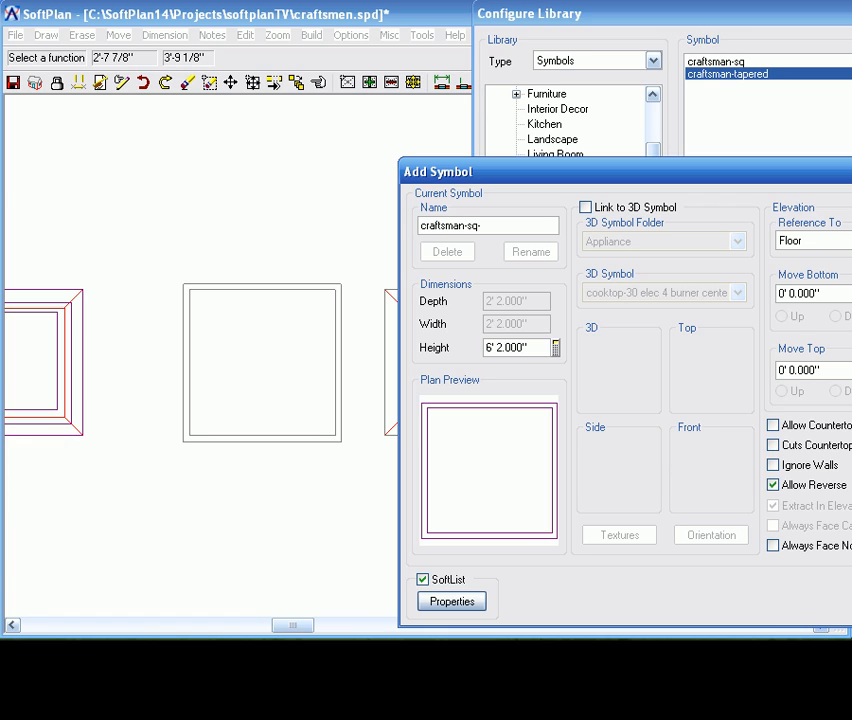
{"action": "type", "text": "wout"}
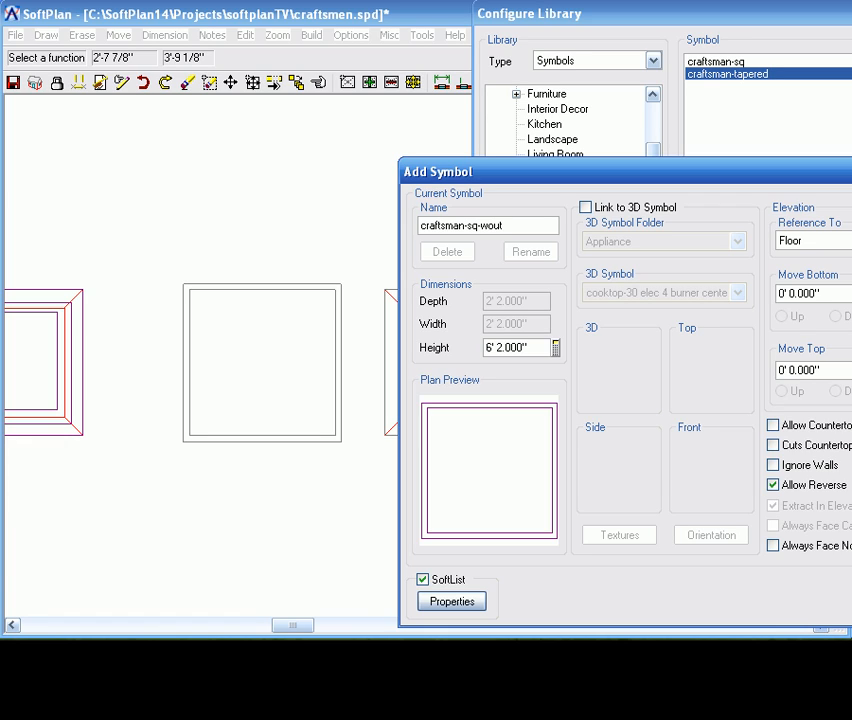
{"action": "type", "text": "-col"}
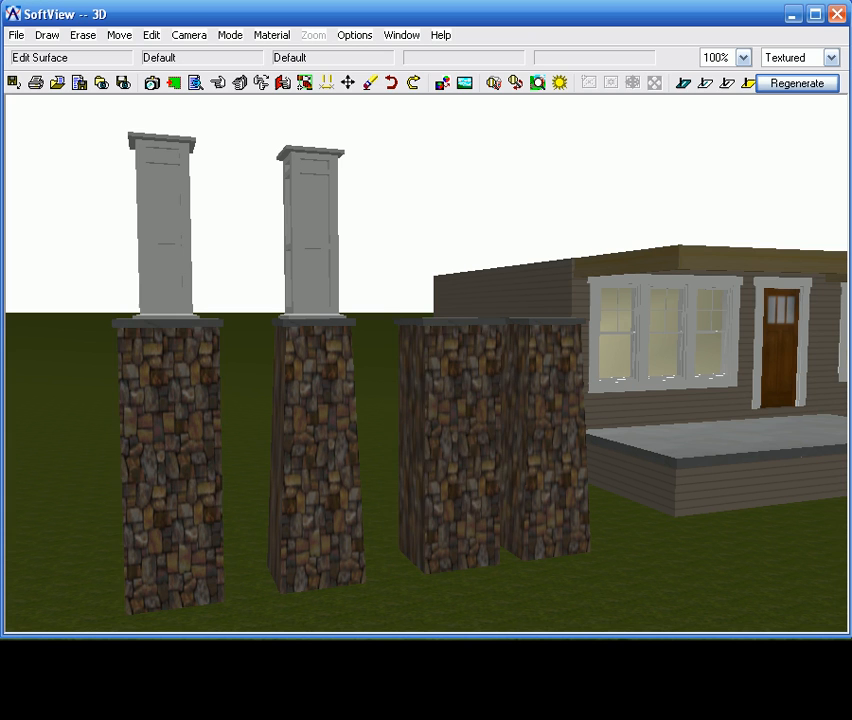
Regenerate the 3D house to show the stone-based columns on the porch
{"action": "left_click", "coordinate": [640, 350]}
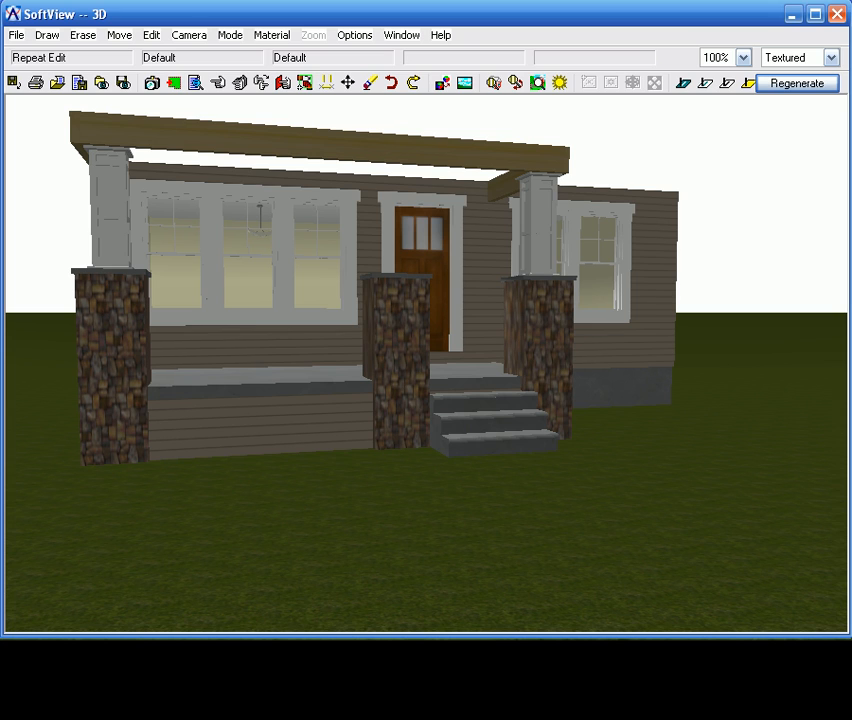
{"action": "left_click", "coordinate": [796, 84]}
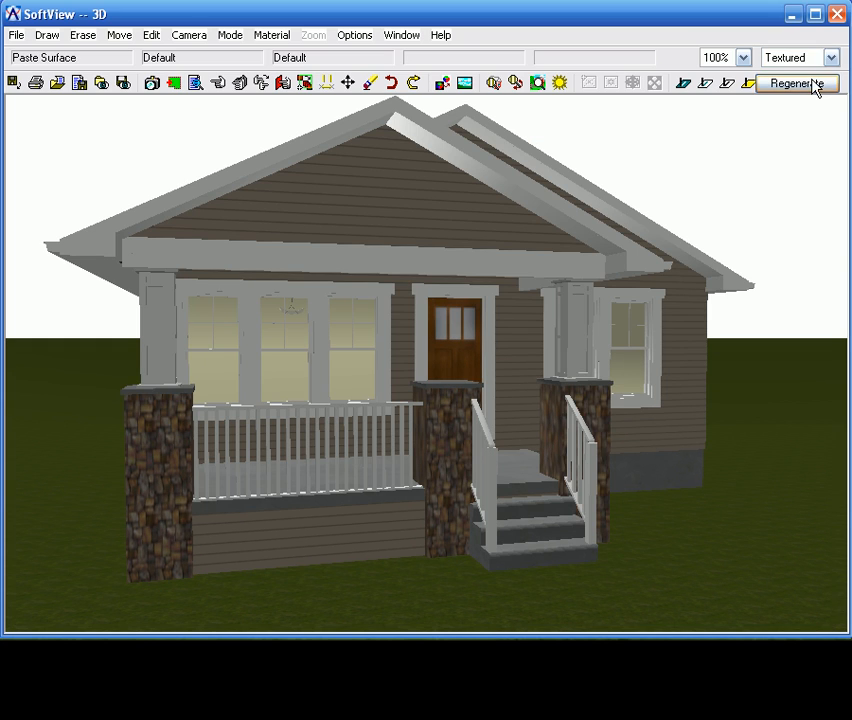